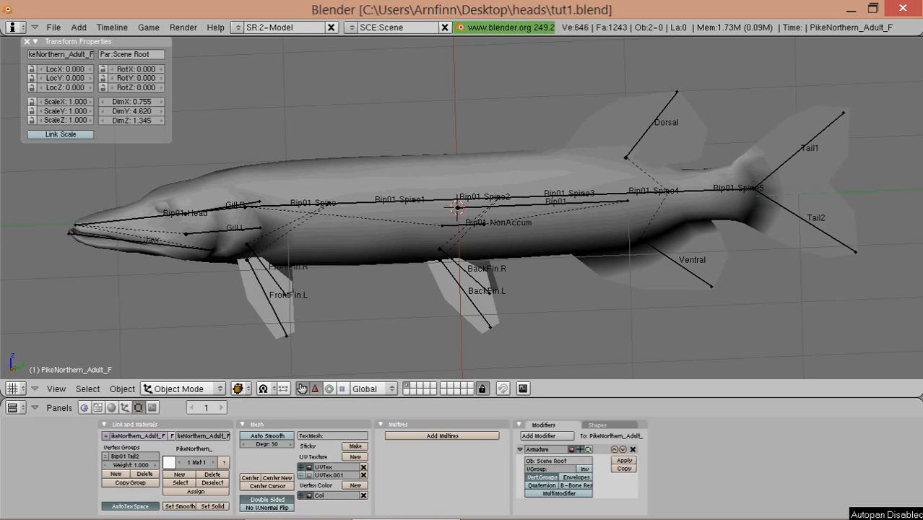
pyautogui.moveTo(231, 177)
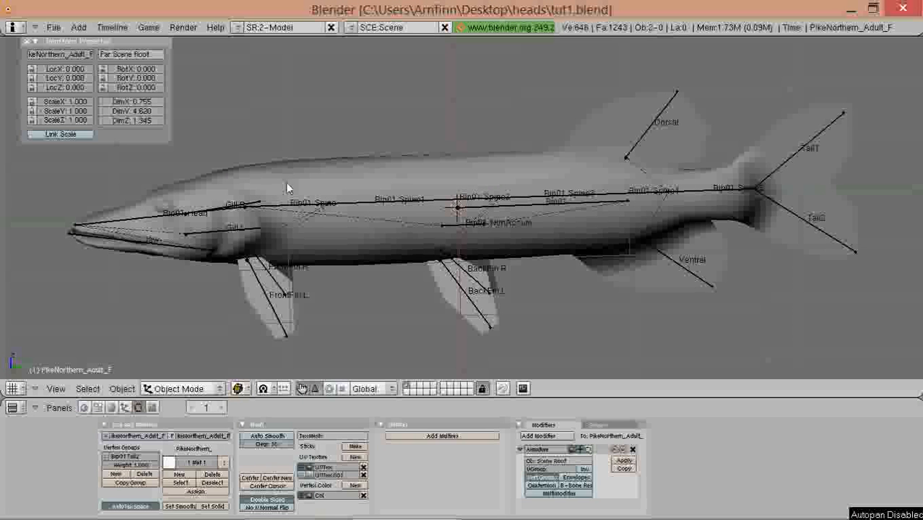
pyautogui.moveTo(266, 208)
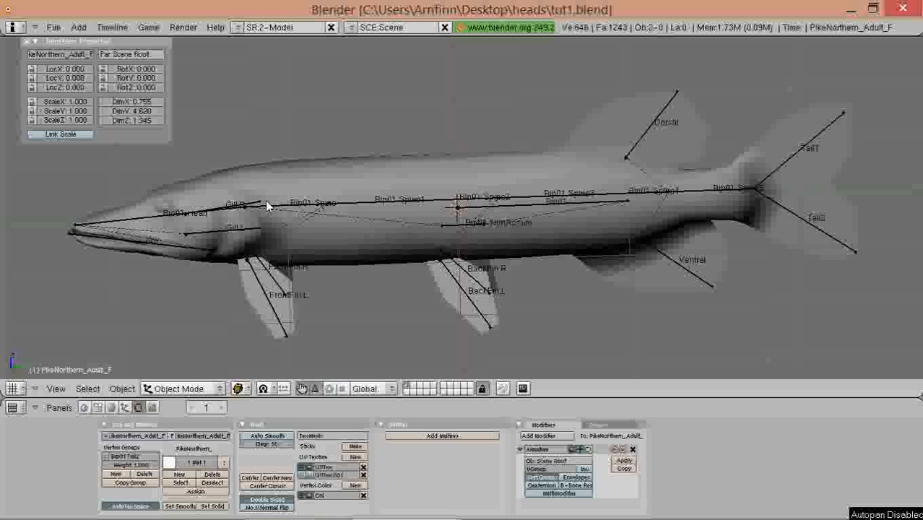
pyautogui.moveTo(400, 188)
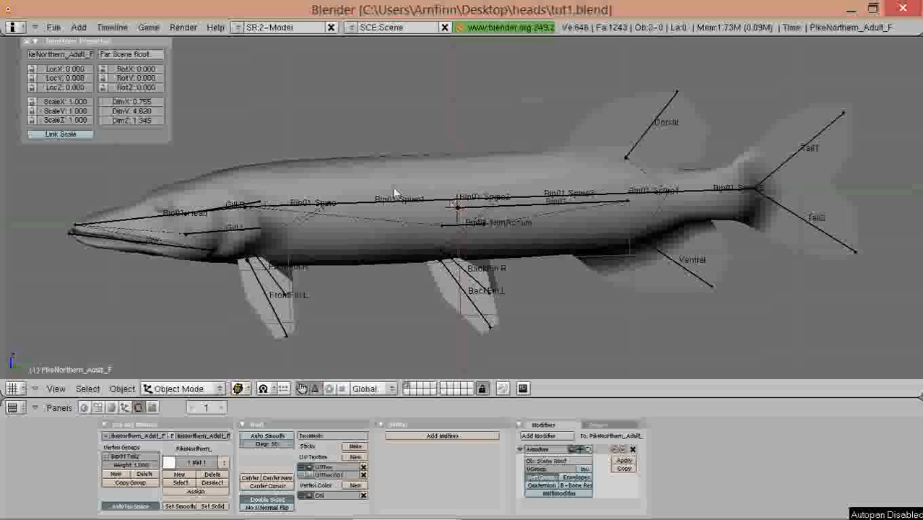
pyautogui.moveTo(387, 222)
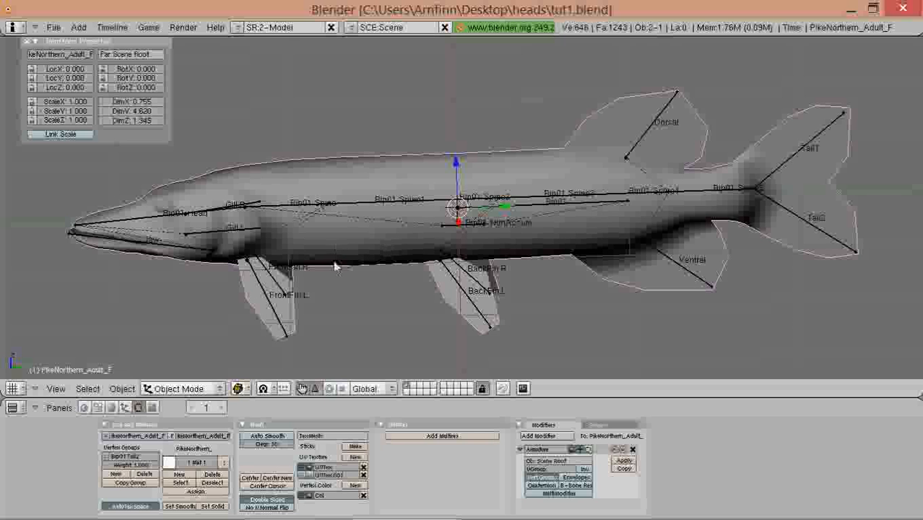
pyautogui.moveTo(402, 266)
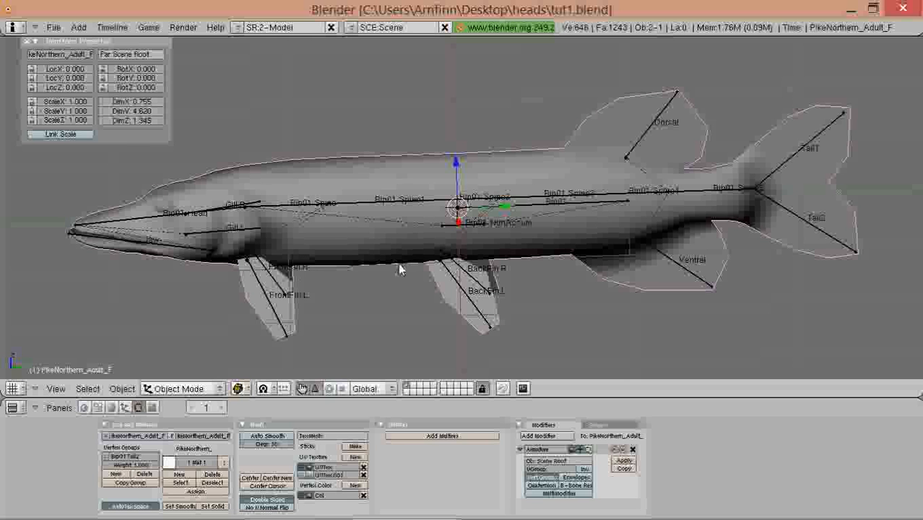
pyautogui.moveTo(298, 272)
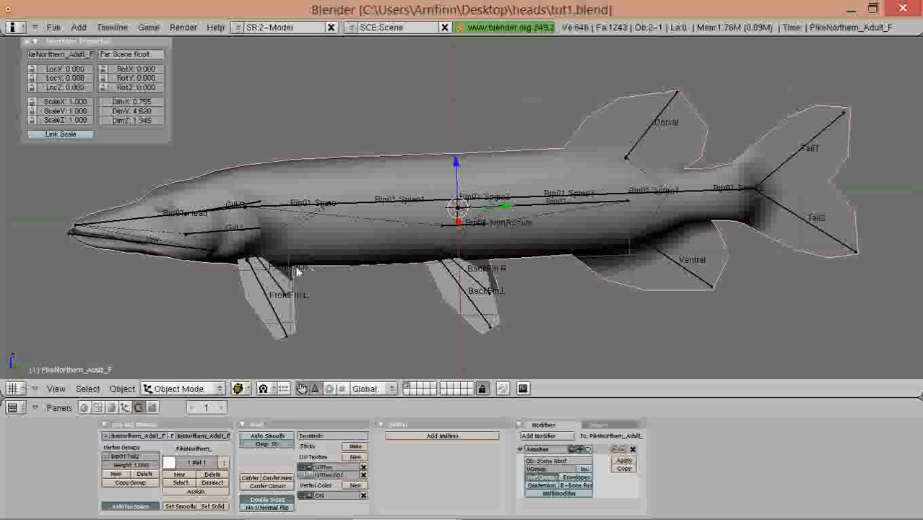
pyautogui.moveTo(301, 231)
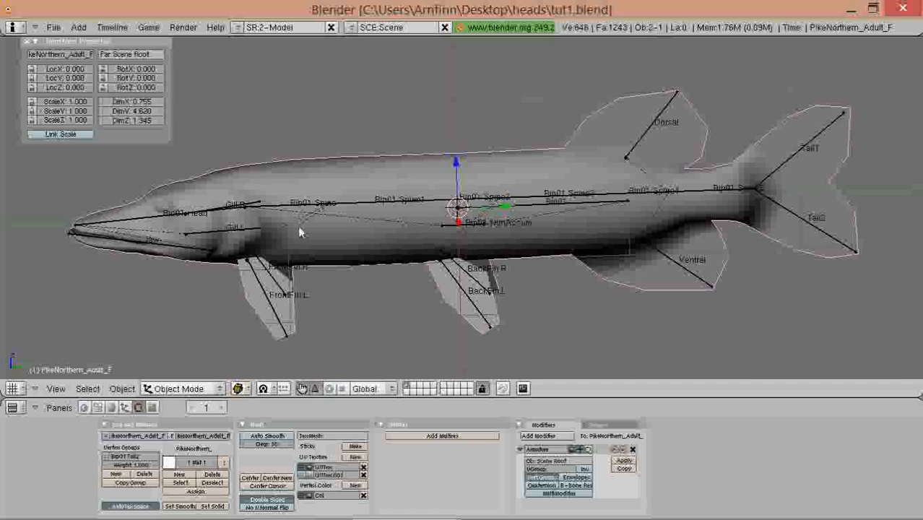
pyautogui.moveTo(300, 251)
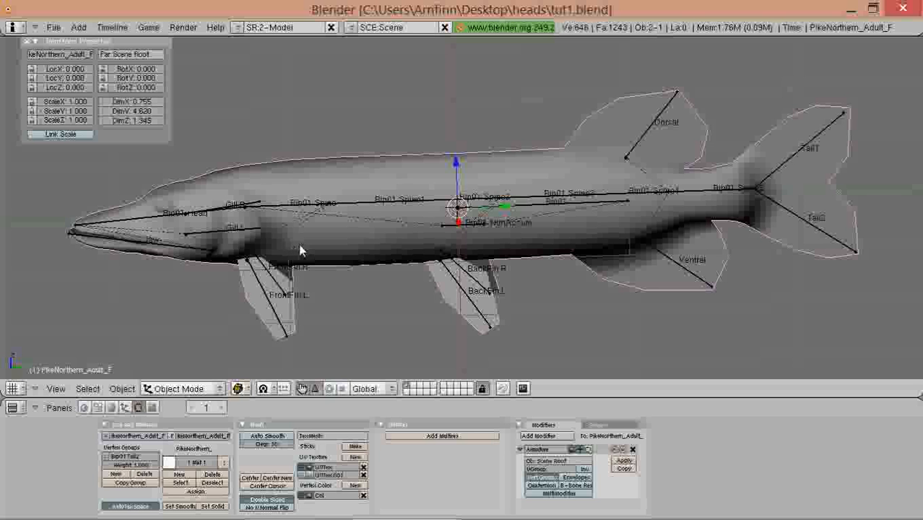
pyautogui.moveTo(391, 251)
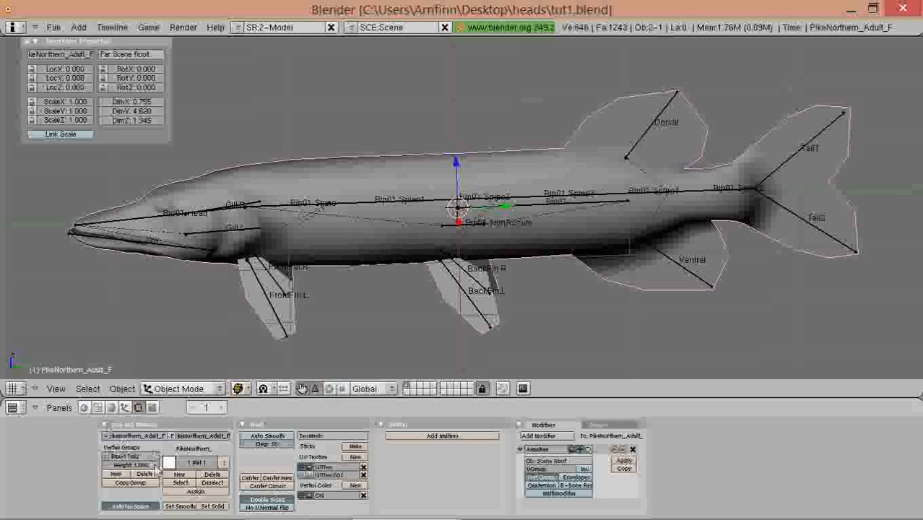
pyautogui.moveTo(149, 474)
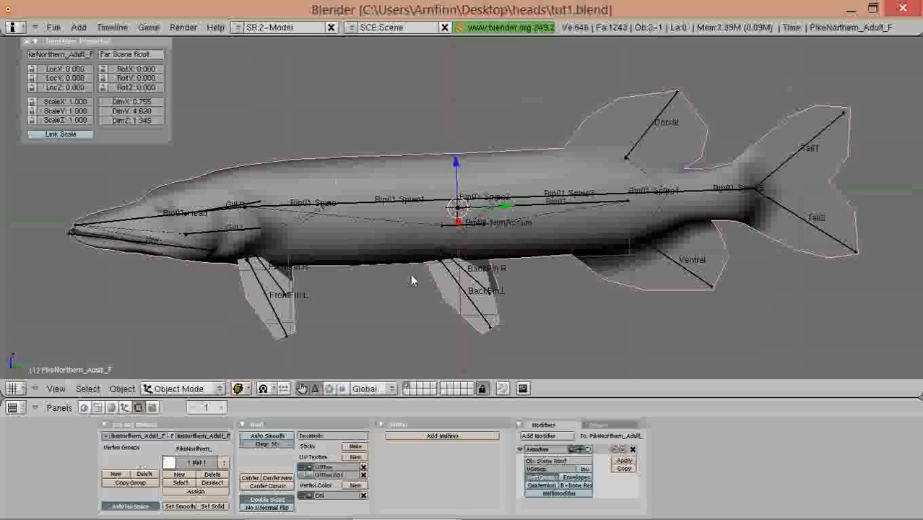
pyautogui.moveTo(374, 243)
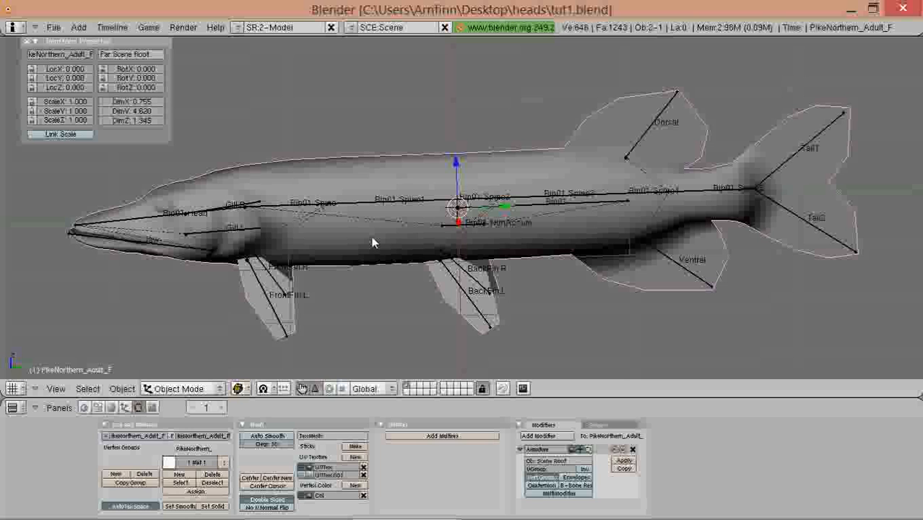
pyautogui.moveTo(369, 211)
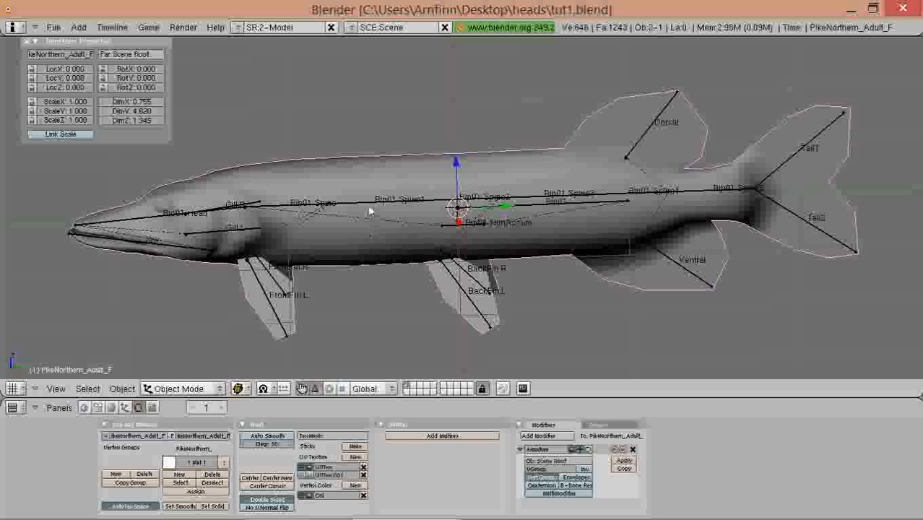
pyautogui.moveTo(373, 209)
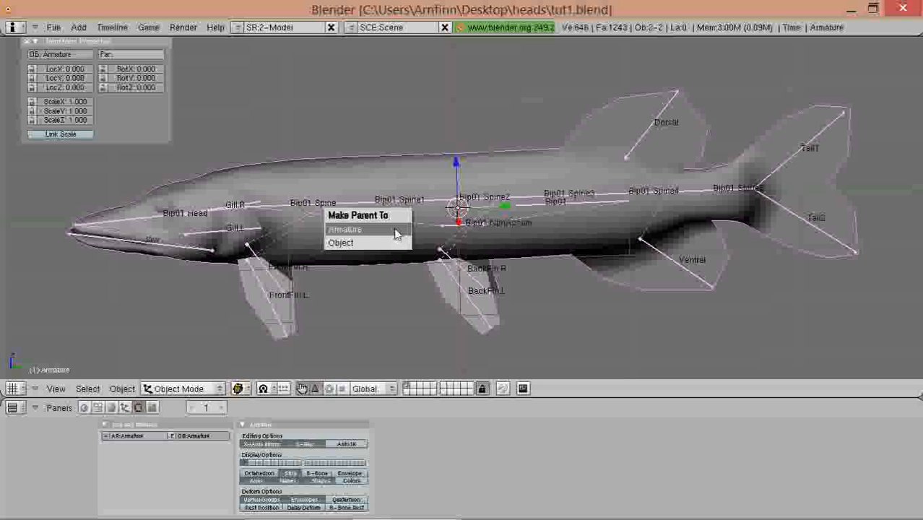
# - Parent the pike mesh to the armature with vertex groups named after the bones
pyautogui.click(347, 228)
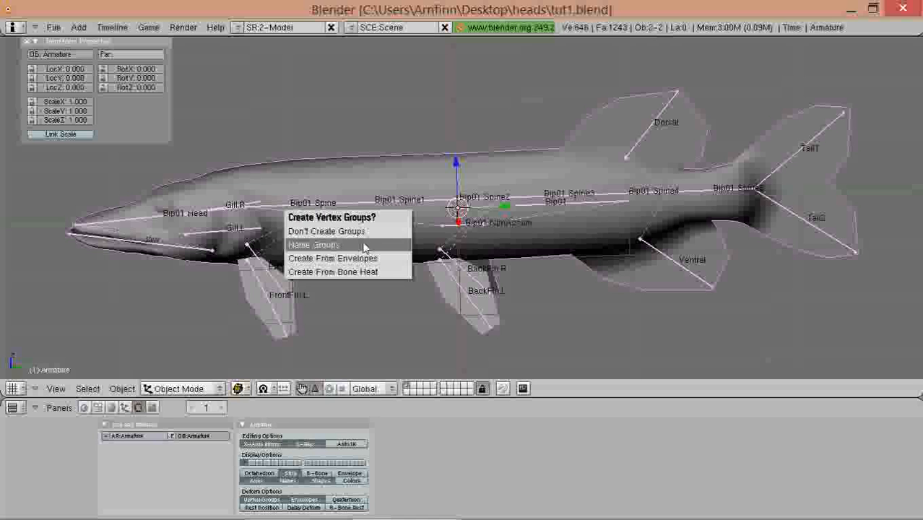
pyautogui.click(318, 246)
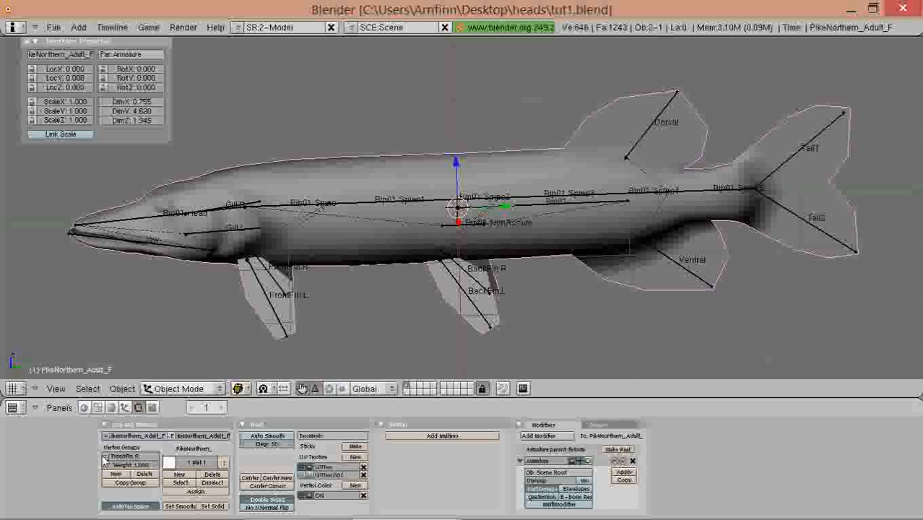
# - Select the armature so its own settings are shown again
pyautogui.click(133, 456)
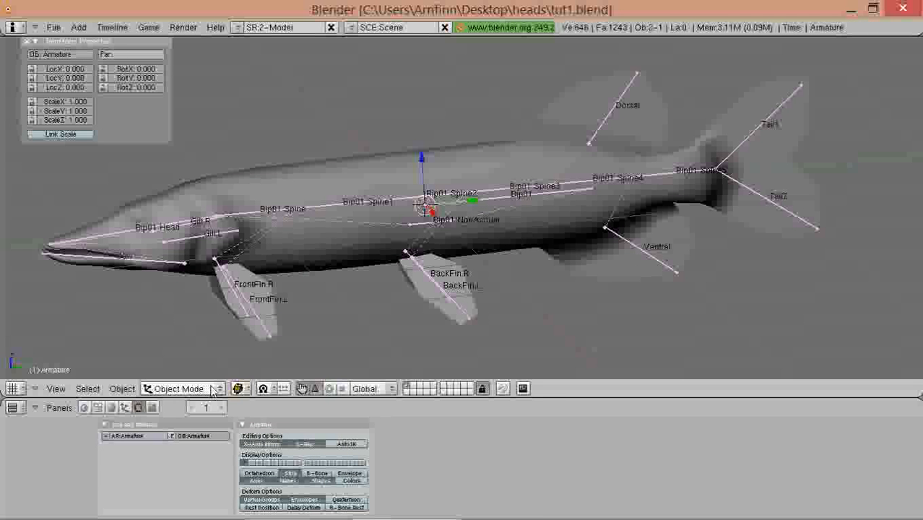
# - Return to Object Mode so the parented pike mesh is the active object
pyautogui.click(178, 389)
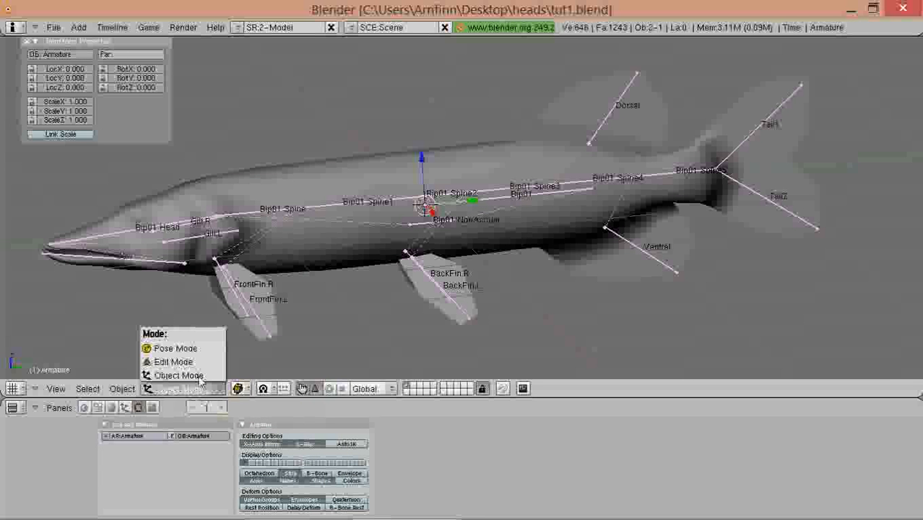
pyautogui.click(171, 348)
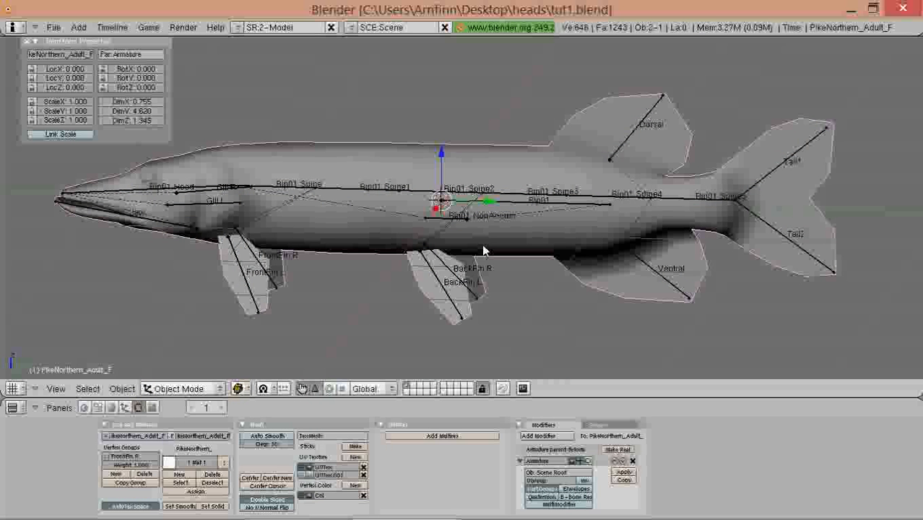
pyautogui.moveTo(226, 359)
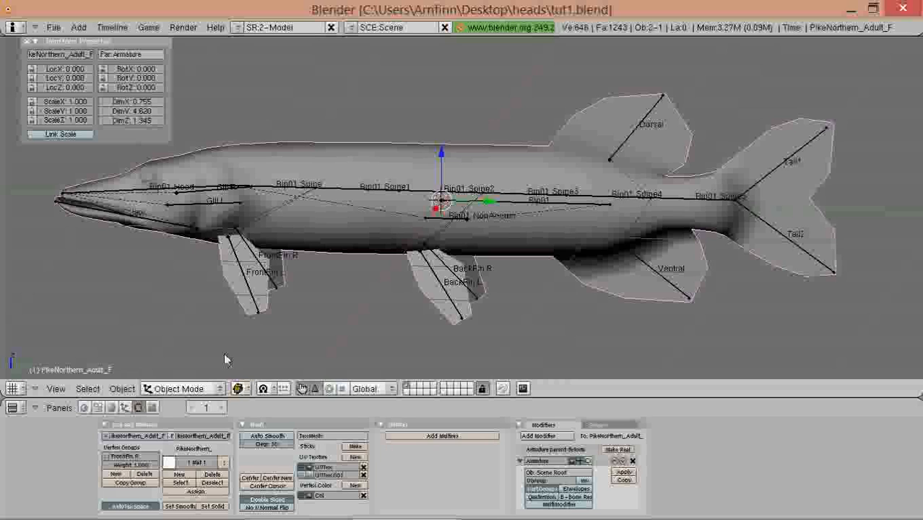
# - Switch the pike mesh's mode and add an Armature modifier to its stack
pyautogui.click(181, 389)
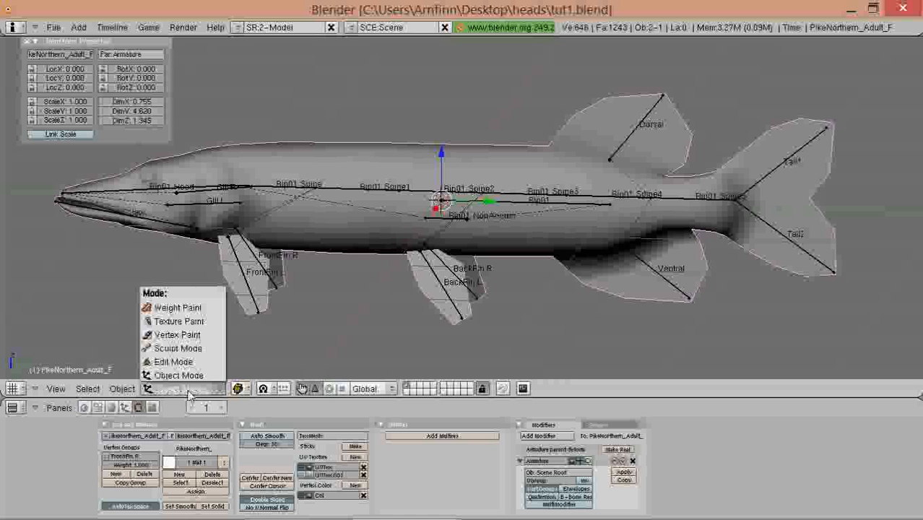
pyautogui.click(178, 376)
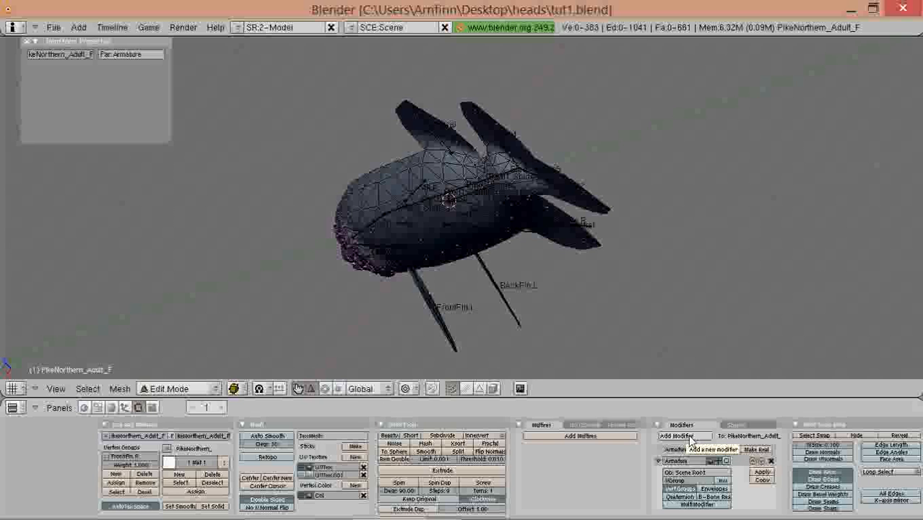
pyautogui.click(679, 436)
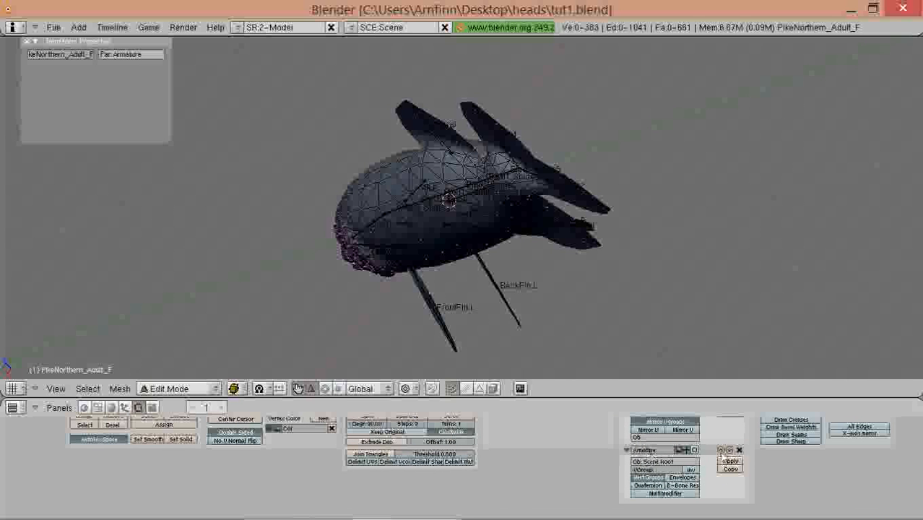
pyautogui.moveTo(737, 450)
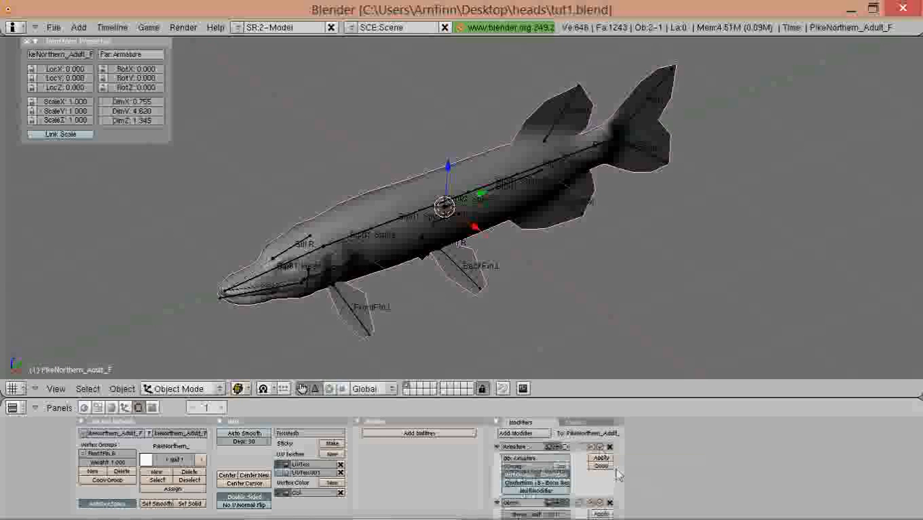
pyautogui.moveTo(594, 448)
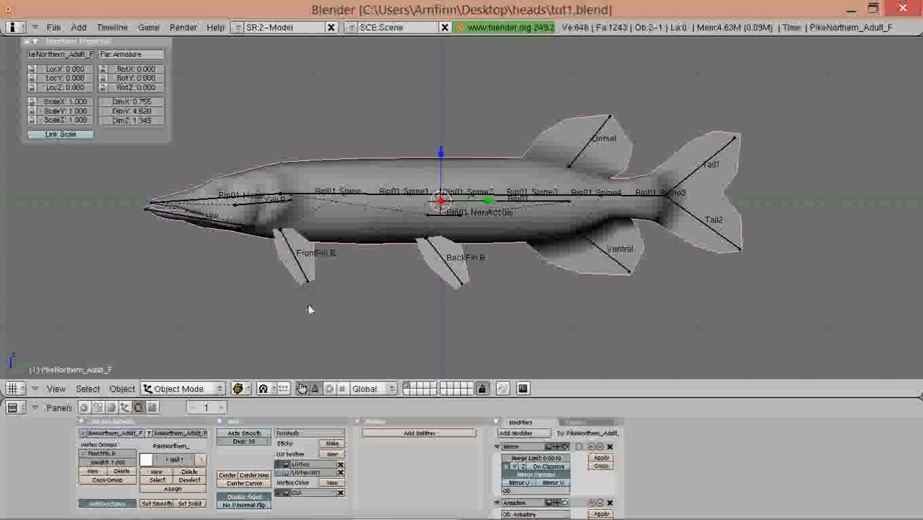
pyautogui.moveTo(181, 389)
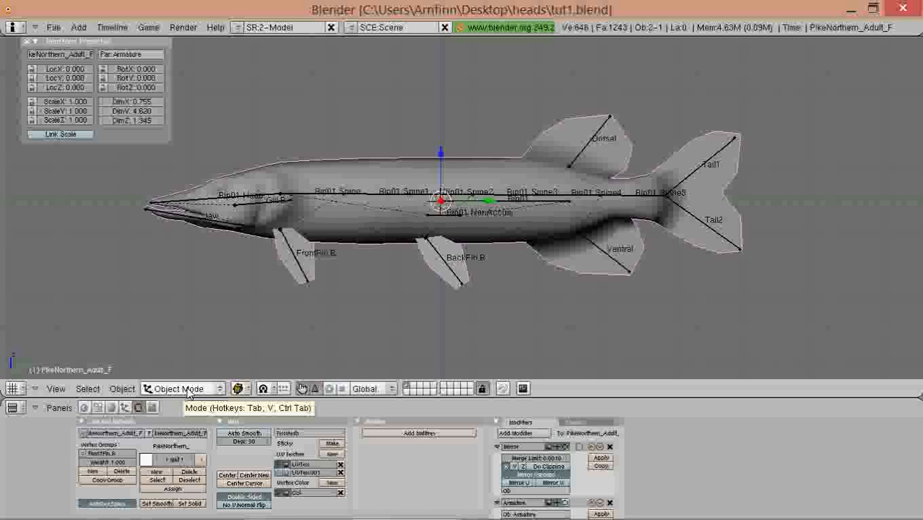
# - Bring up the interaction mode choices over the side view of the rigged pike
pyautogui.click(182, 388)
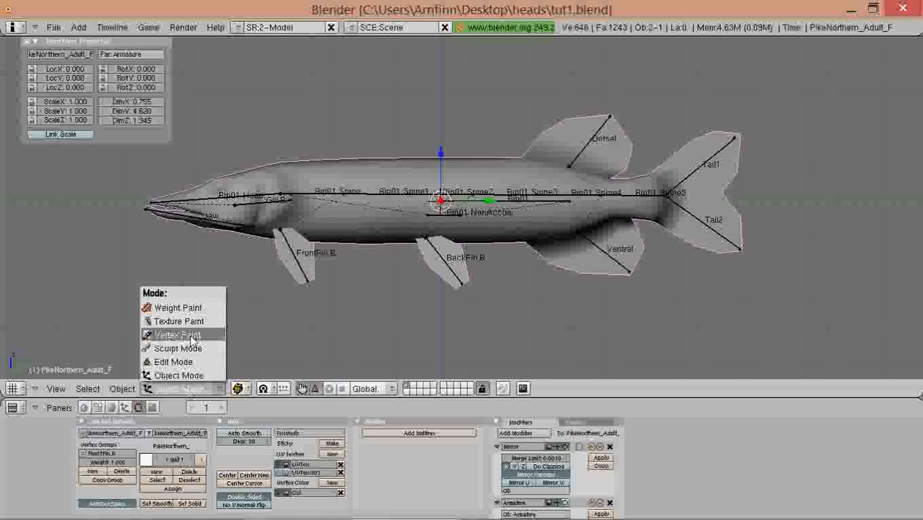
pyautogui.moveTo(176, 308)
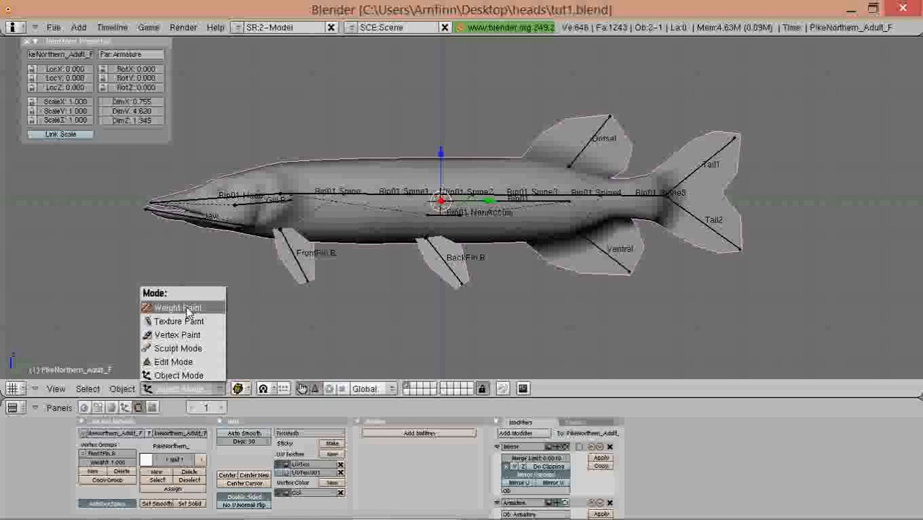
# - Enter Weight Paint mode on the pike and pick the Tail2 bone
pyautogui.click(174, 306)
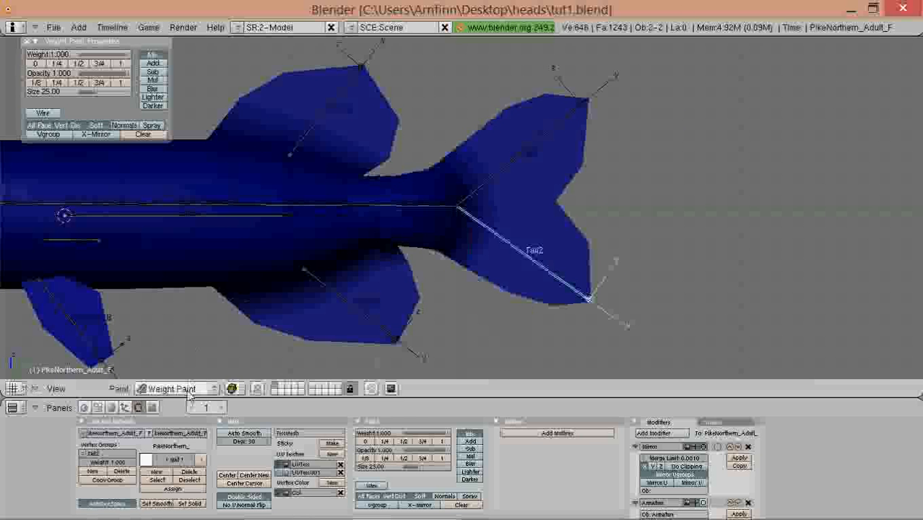
pyautogui.click(176, 388)
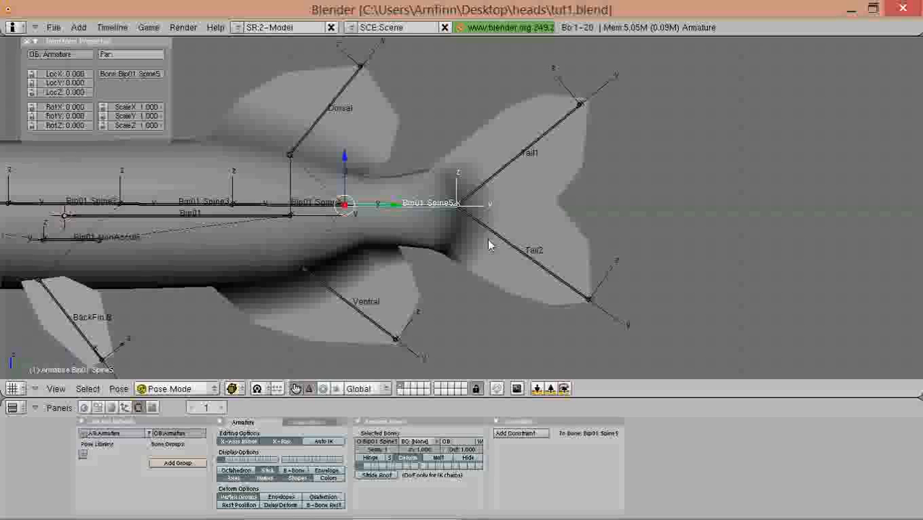
pyautogui.moveTo(462, 222)
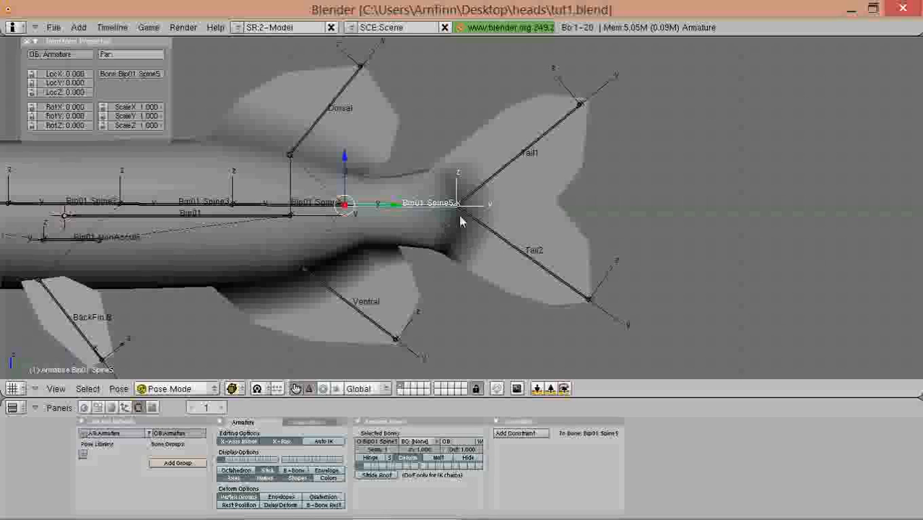
pyautogui.moveTo(456, 202)
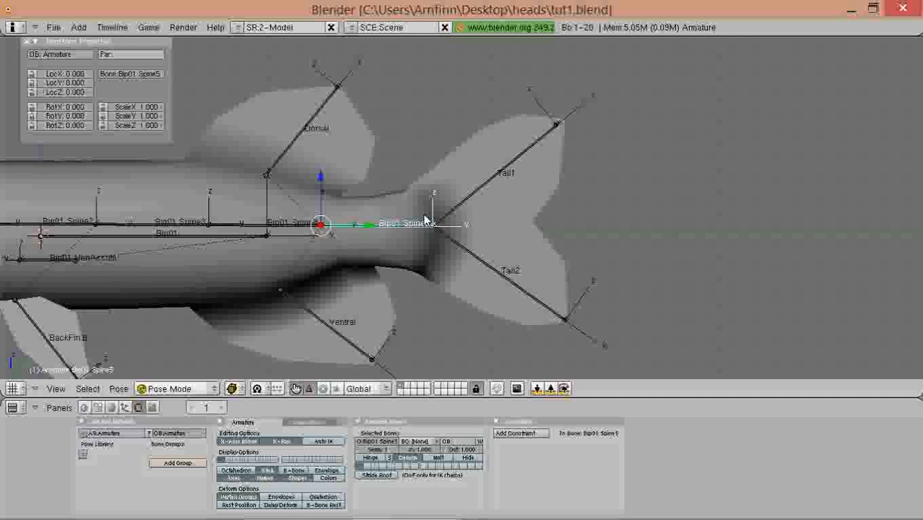
pyautogui.moveTo(431, 222)
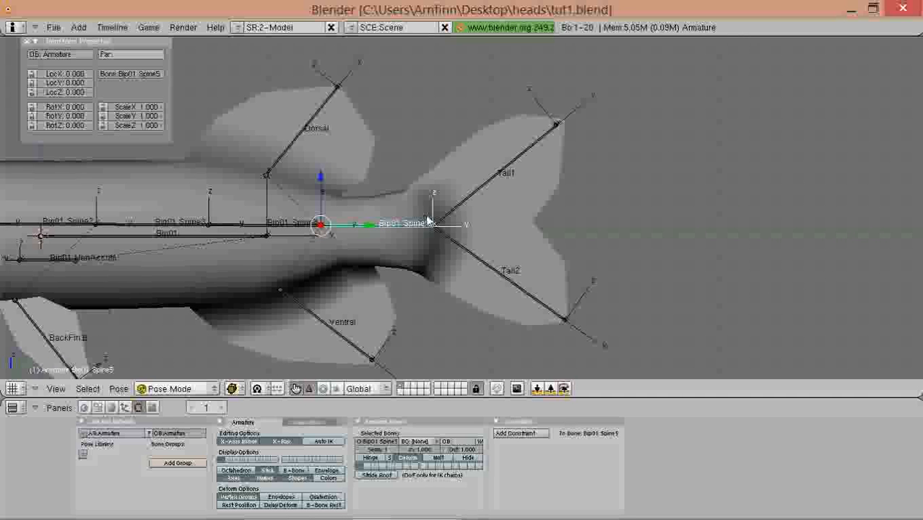
pyautogui.moveTo(490, 270)
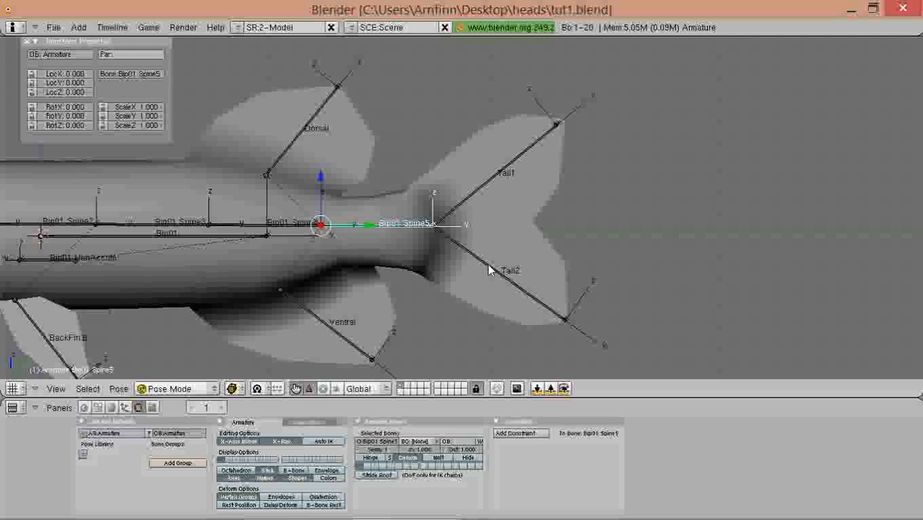
pyautogui.moveTo(497, 272)
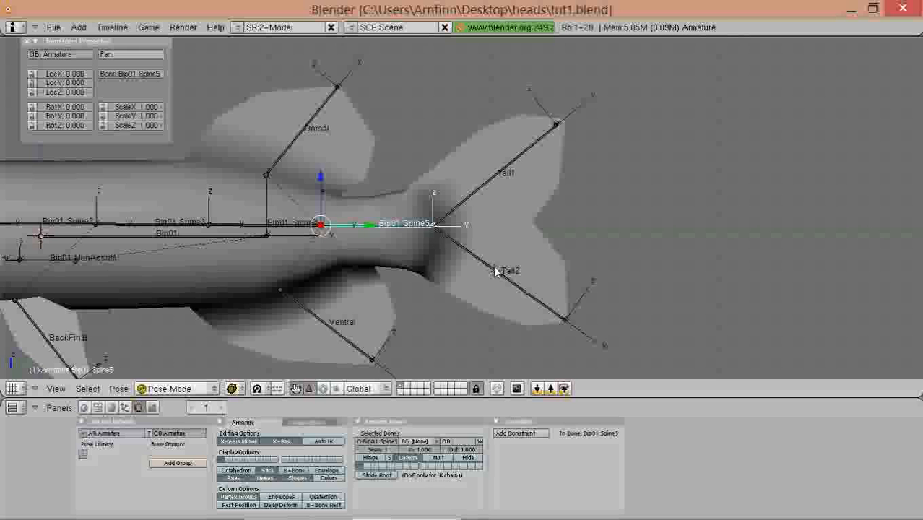
# - Make Tail2 the active armature bone, then reselect the pike mesh in object mode
pyautogui.click(507, 272)
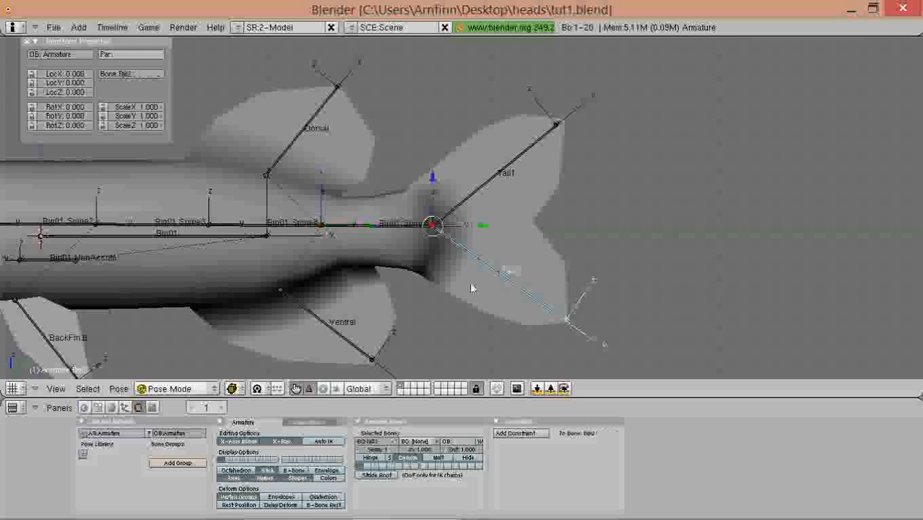
pyautogui.click(176, 389)
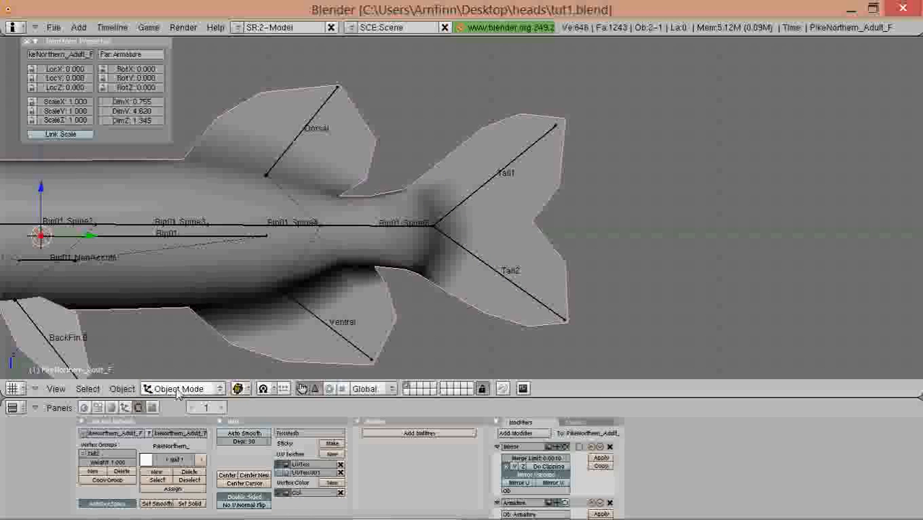
# - Enter Weight Paint and paint full Tail2 weight onto the lower tail lobe
pyautogui.click(180, 388)
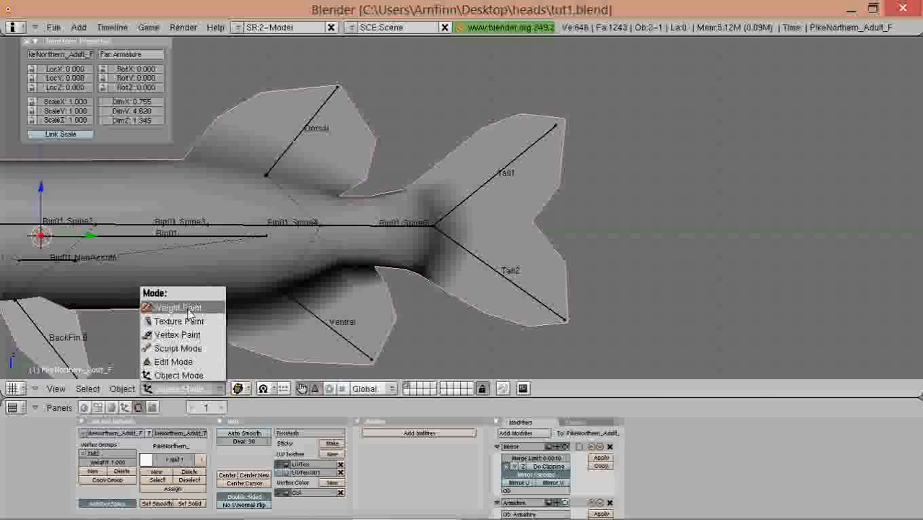
pyautogui.click(173, 306)
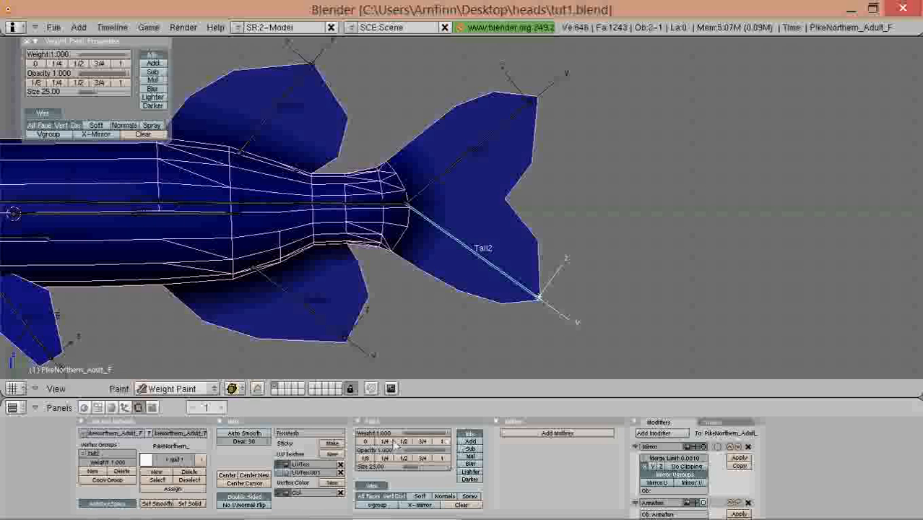
pyautogui.moveTo(449, 341)
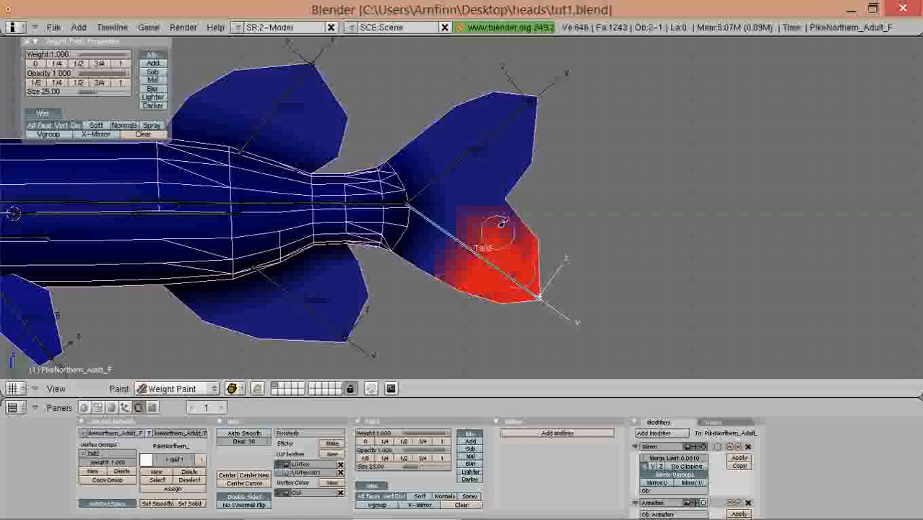
pyautogui.moveTo(498, 224); pyautogui.dragTo(407, 246)
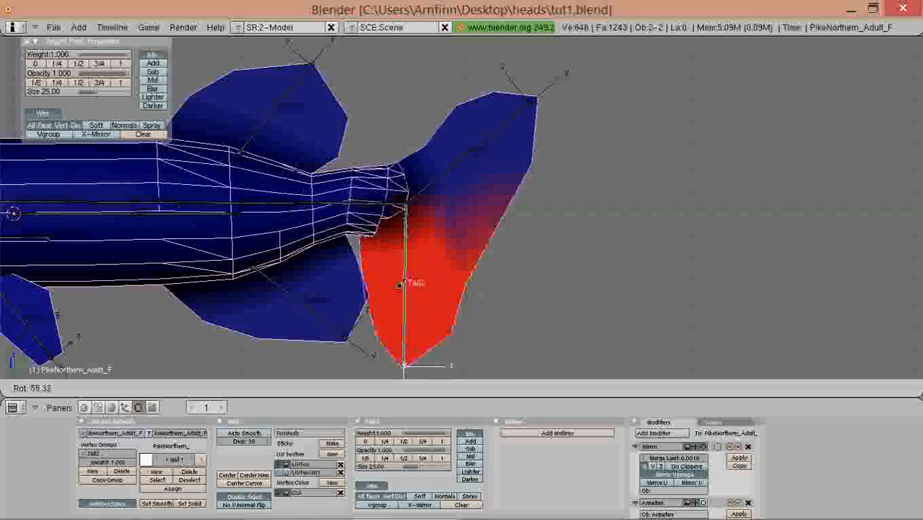
# - Alternate between the armature's Tail2 bone and the pike mesh, returning to object mode
pyautogui.click(174, 388)
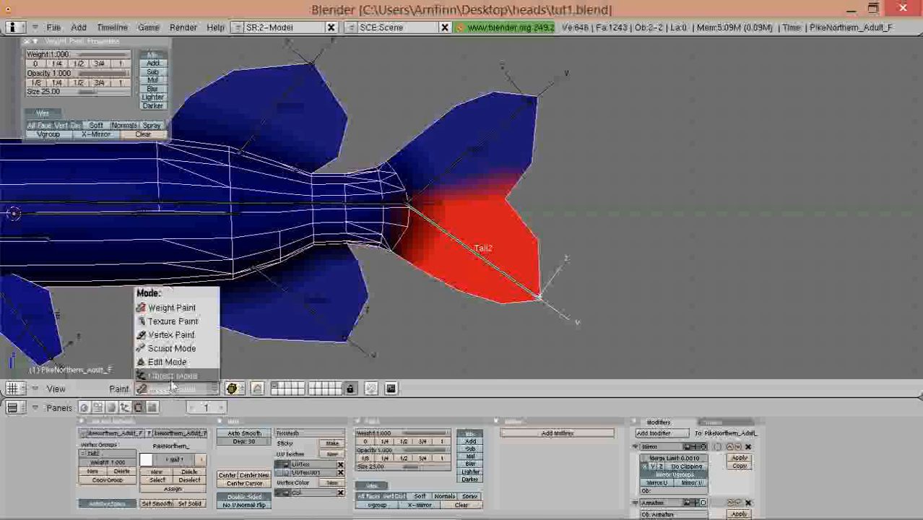
pyautogui.click(174, 376)
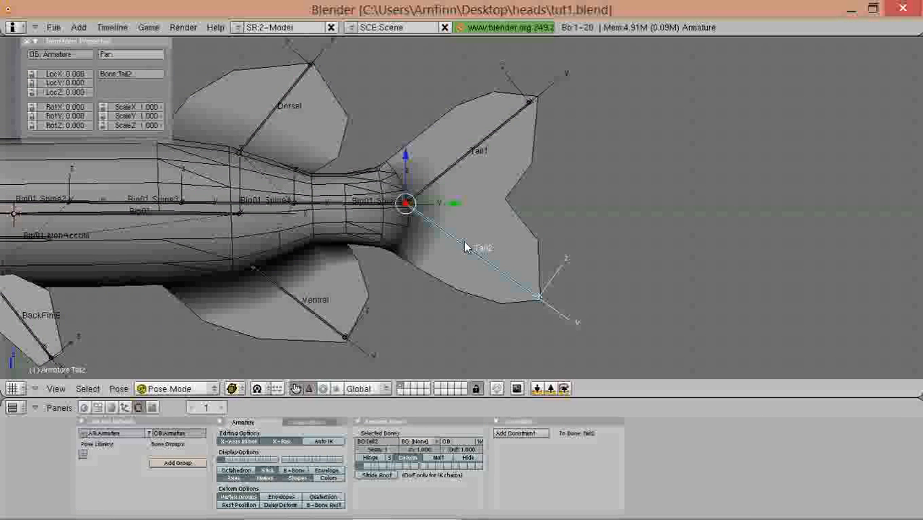
pyautogui.click(176, 389)
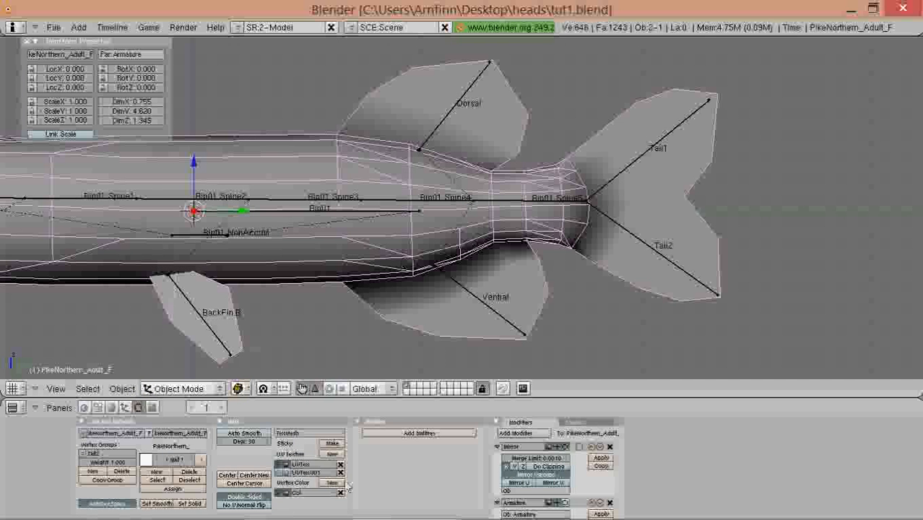
pyautogui.moveTo(341, 490)
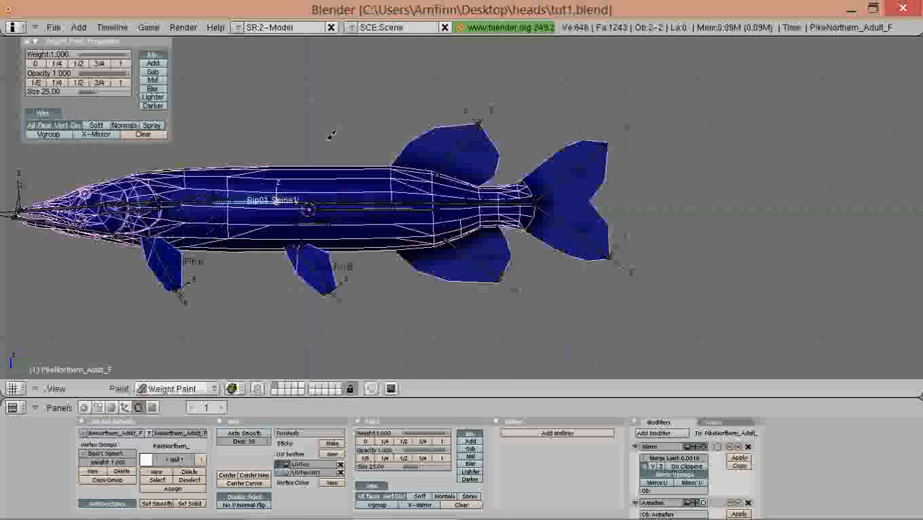
pyautogui.click(170, 388)
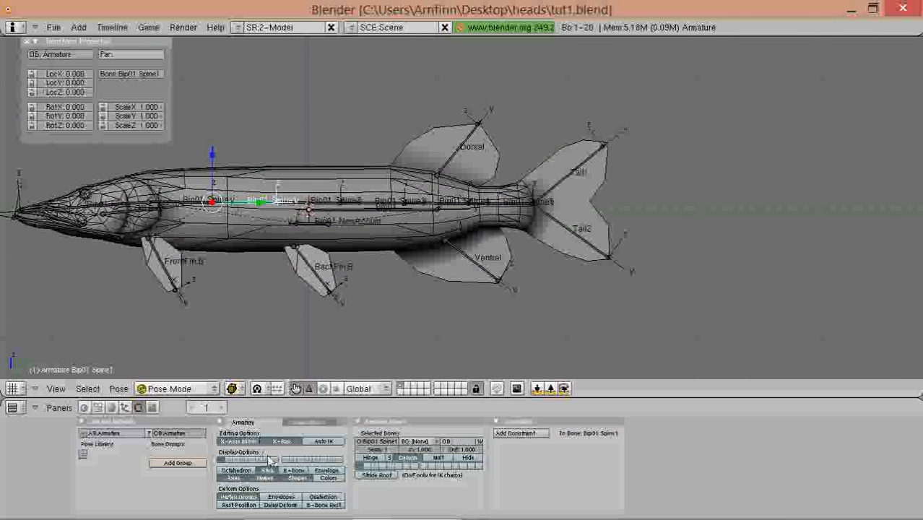
pyautogui.click(181, 388)
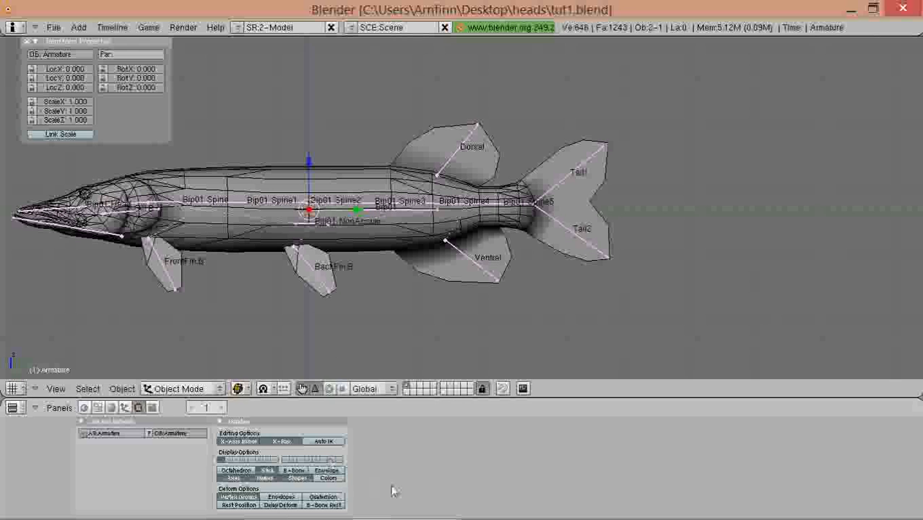
pyautogui.moveTo(239, 502)
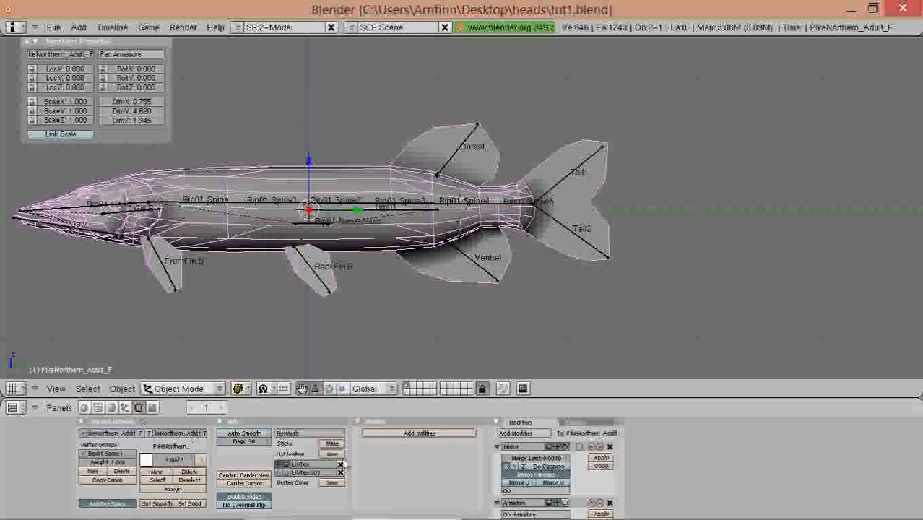
# - Put the armature in Pose Mode and select a spine bone to work on
pyautogui.click(176, 389)
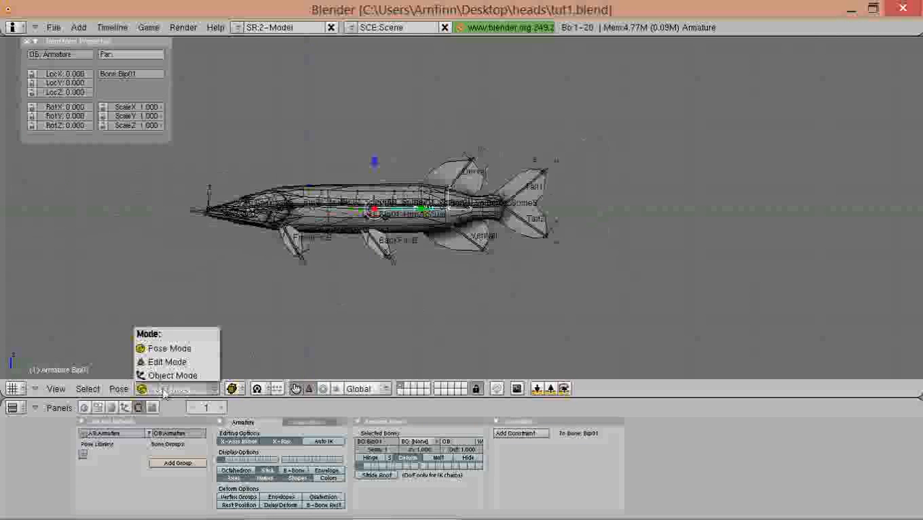
pyautogui.click(172, 376)
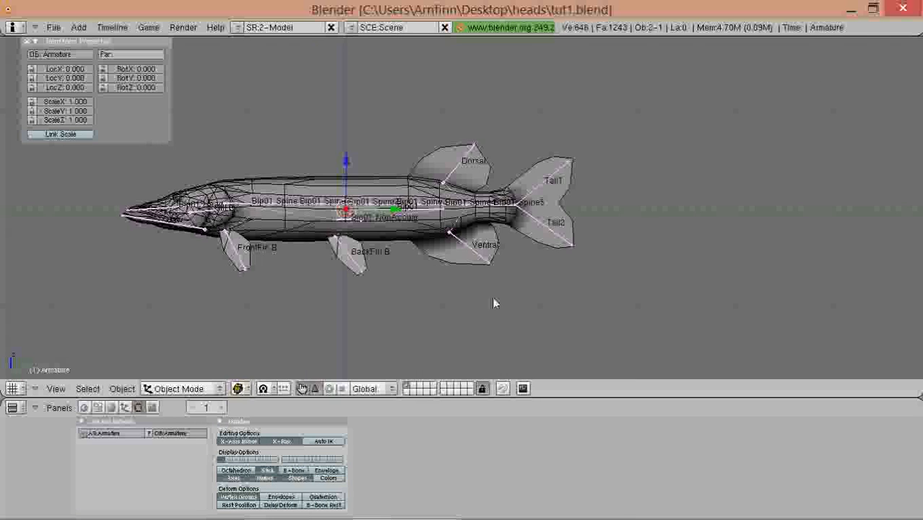
pyautogui.click(182, 389)
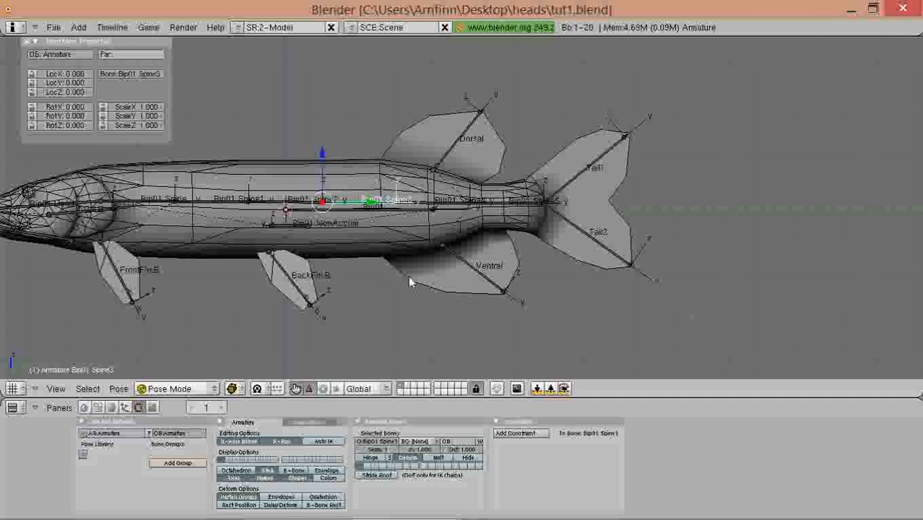
pyautogui.click(177, 389)
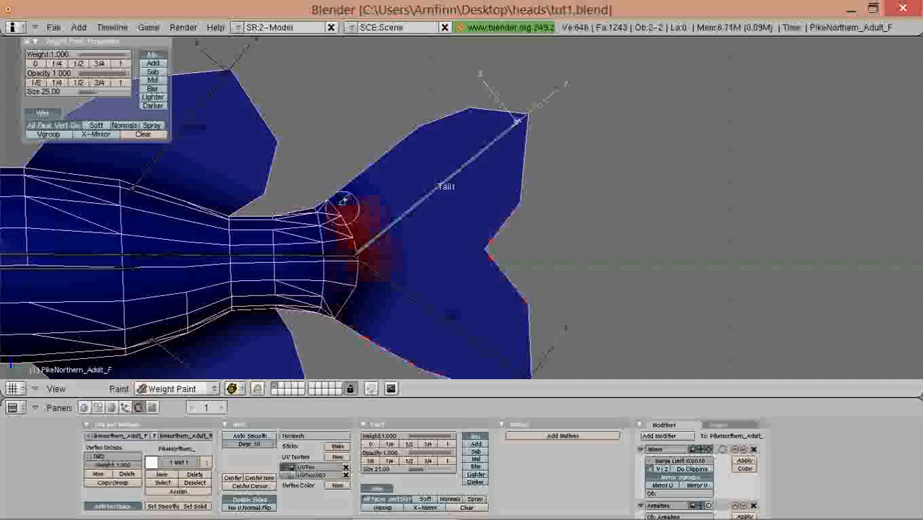
# - Paint Tail1 weight over the upper tail fin and weight at the dorsal fin base
pyautogui.moveTo(354, 217); pyautogui.dragTo(499, 228)
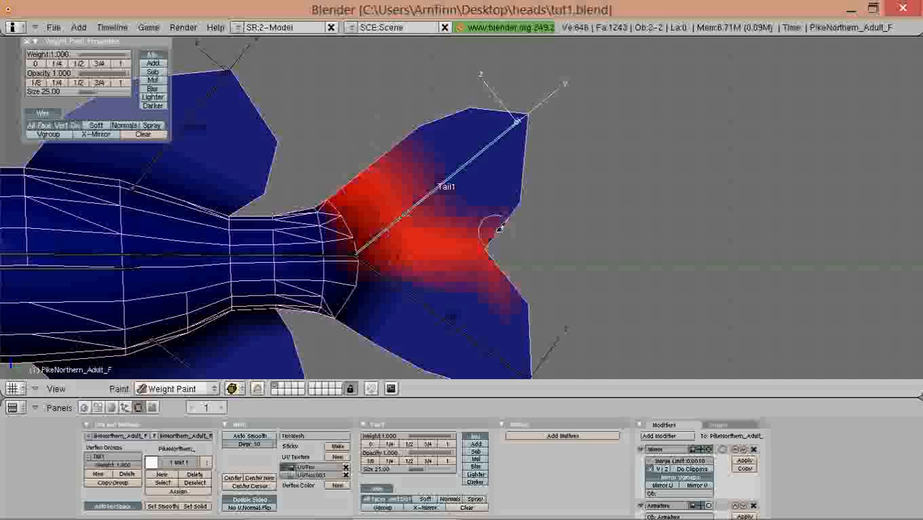
pyautogui.moveTo(498, 228); pyautogui.dragTo(528, 116)
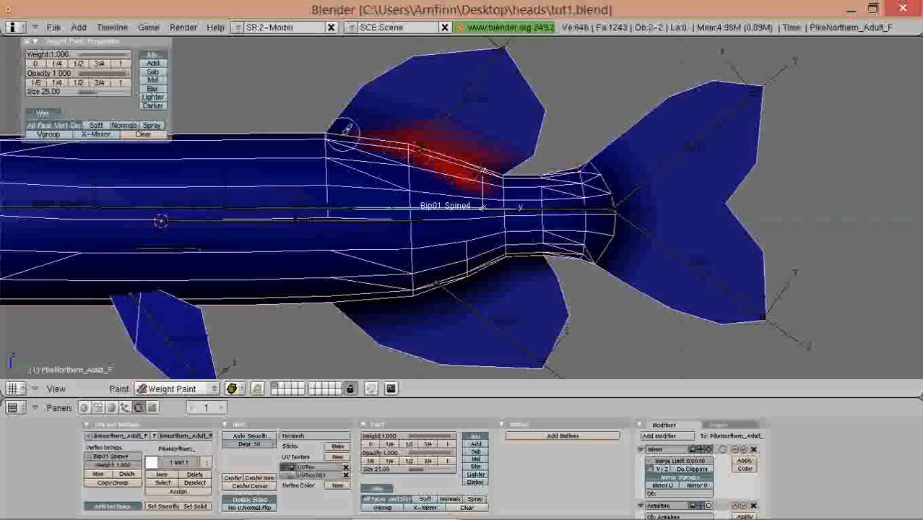
pyautogui.moveTo(347, 133); pyautogui.dragTo(412, 299)
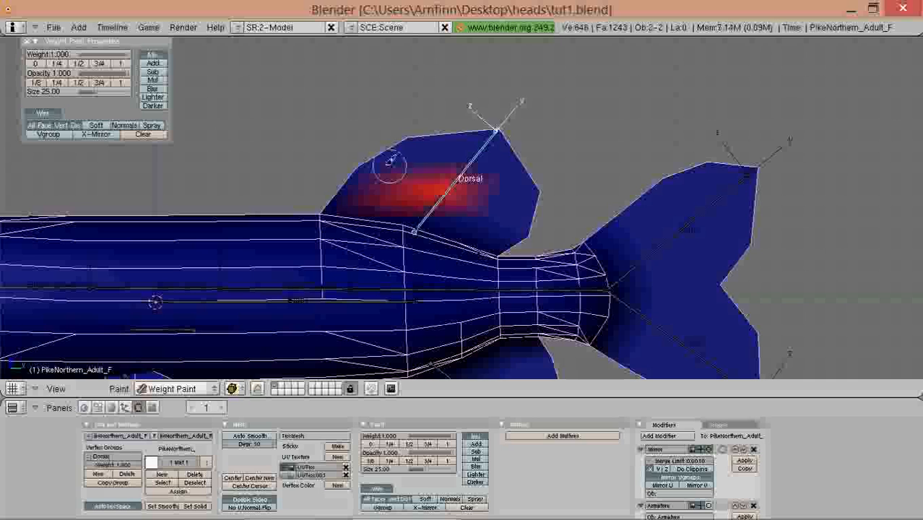
# - Paint weights onto the dorsal fin, the rear body for a spine bone, and the ventral fin
pyautogui.moveTo(390, 162); pyautogui.dragTo(513, 205)
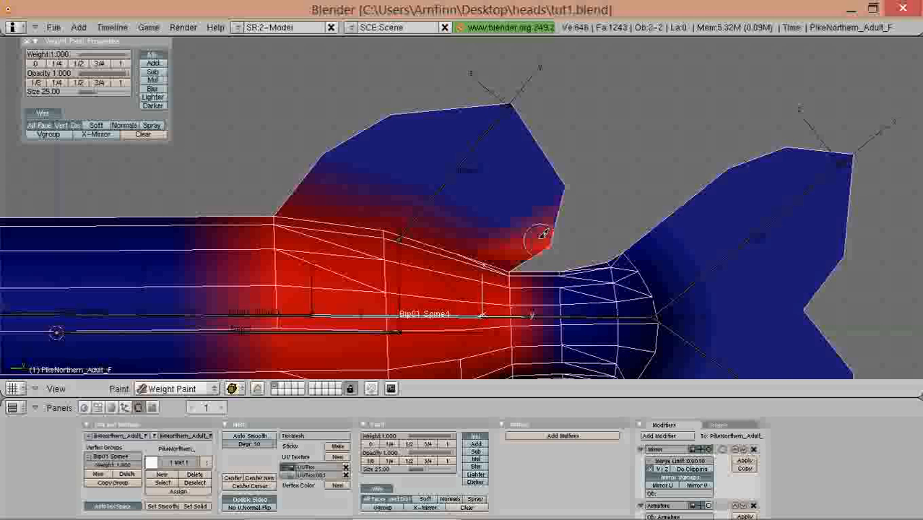
pyautogui.moveTo(537, 234); pyautogui.dragTo(433, 210)
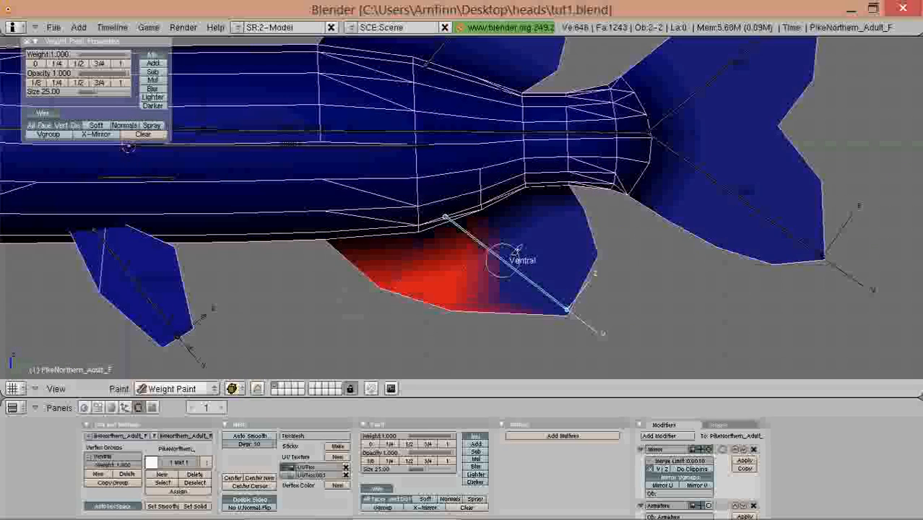
pyautogui.moveTo(513, 253); pyautogui.dragTo(556, 303)
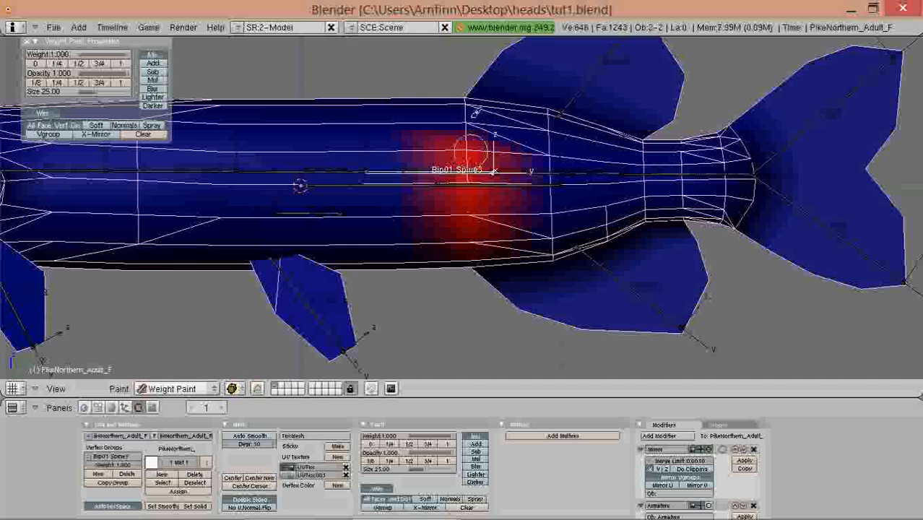
# - Paint the spine bone's weights over the pike's mid-body and pick the next bone
pyautogui.moveTo(474, 151); pyautogui.dragTo(393, 205)
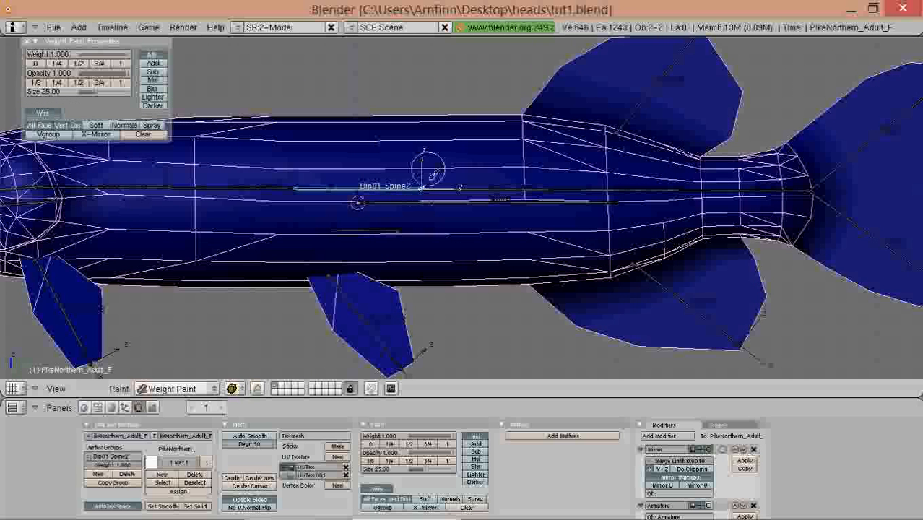
pyautogui.click(425, 170)
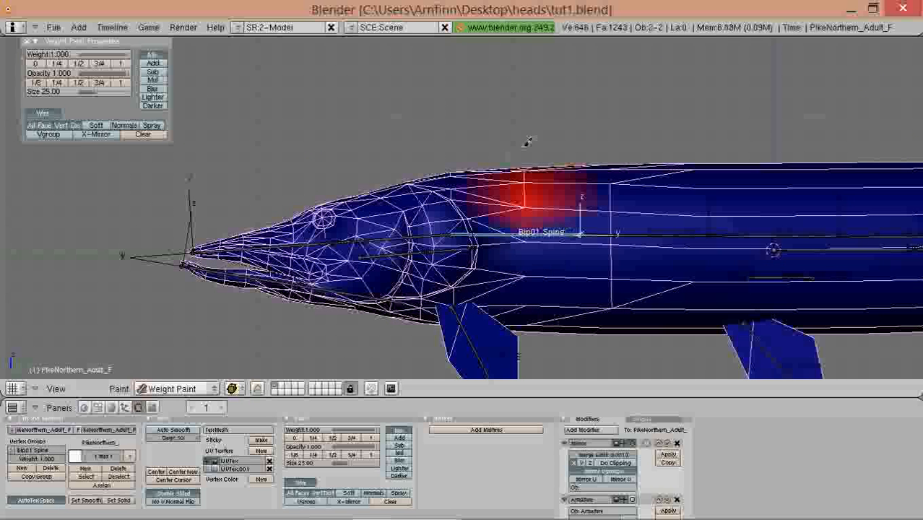
# - Paint the head bone's weight red behind the pike's head, then reach for the mode menu
pyautogui.moveTo(534, 202); pyautogui.dragTo(535, 275)
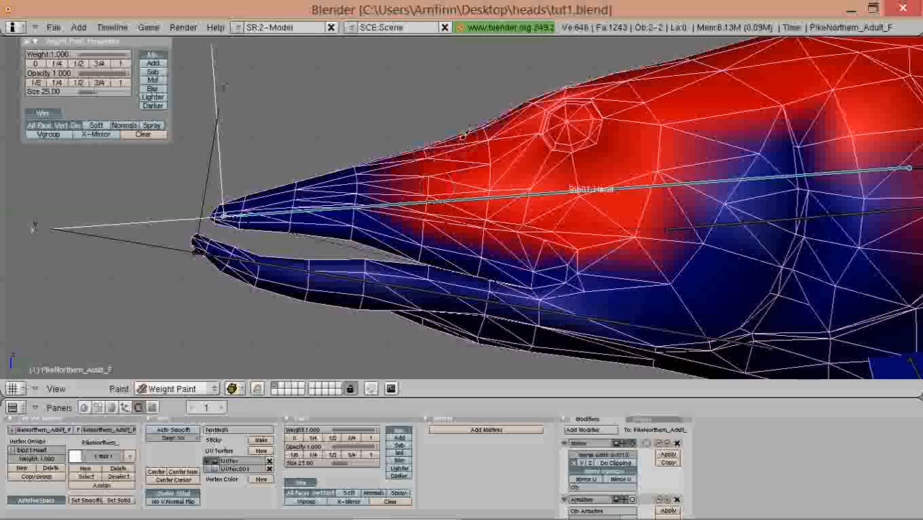
pyautogui.click(176, 387)
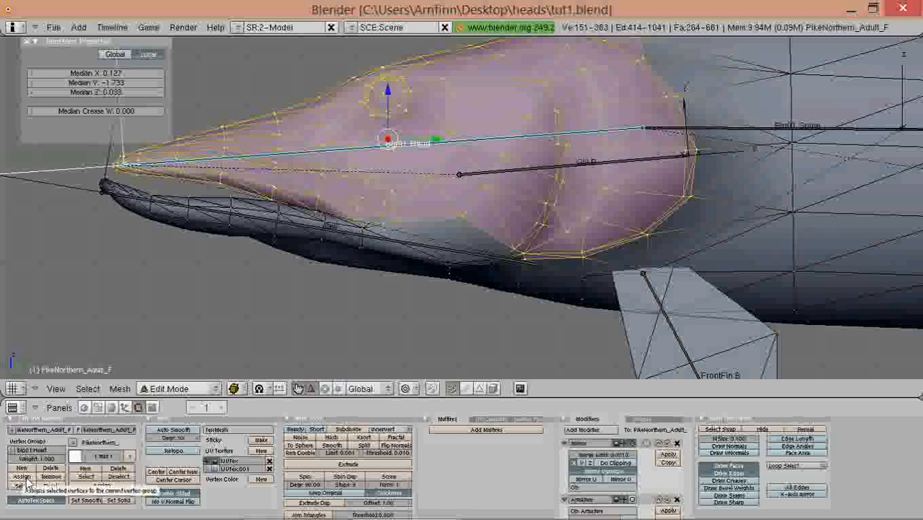
# - Choose Edit Mode from the interaction mode list for the pike mesh
pyautogui.click(174, 389)
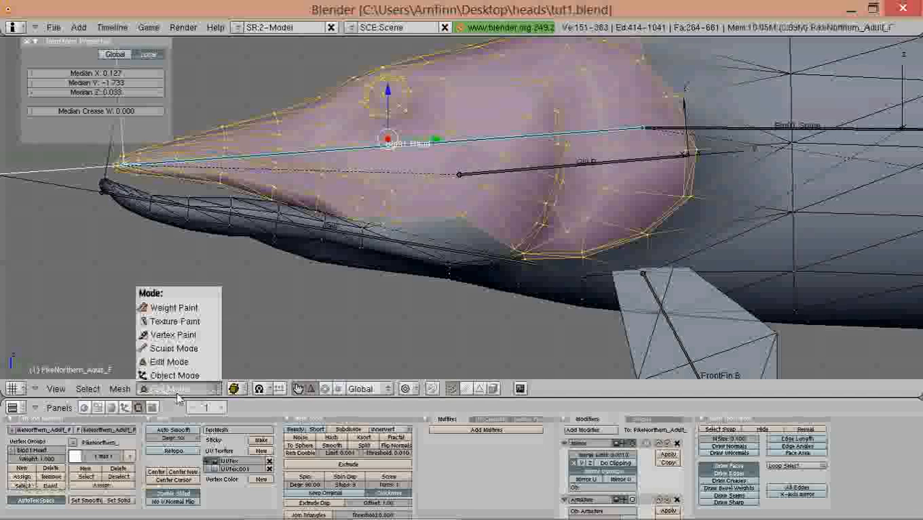
pyautogui.click(164, 361)
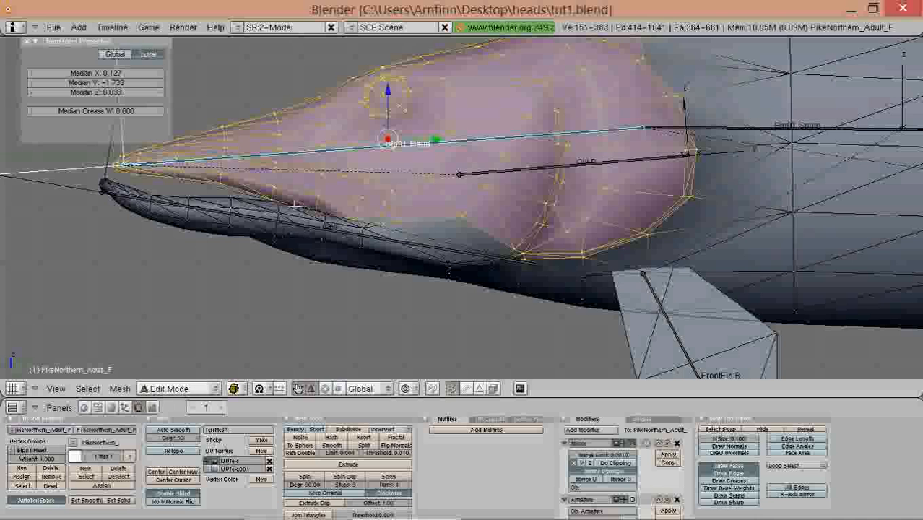
# - Confirm Edit Mode in the mode menu while moving work to the lower jaw
pyautogui.click(176, 389)
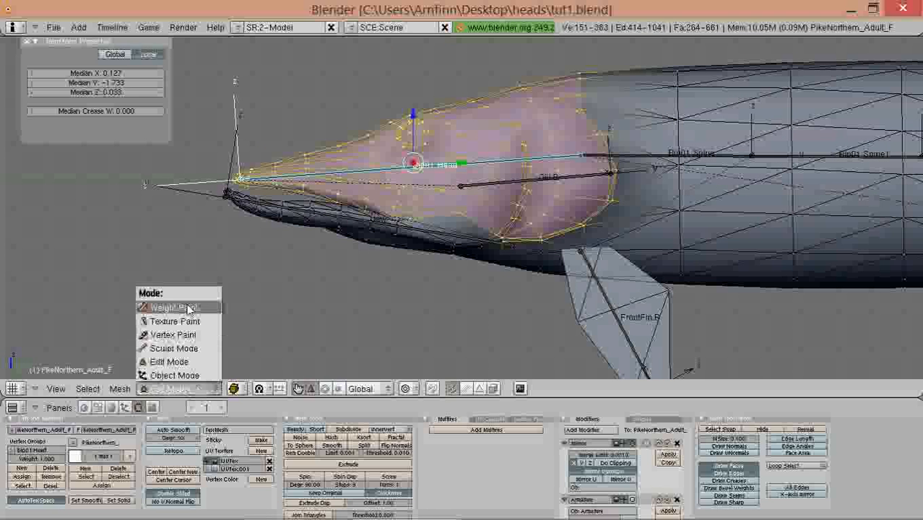
pyautogui.click(168, 361)
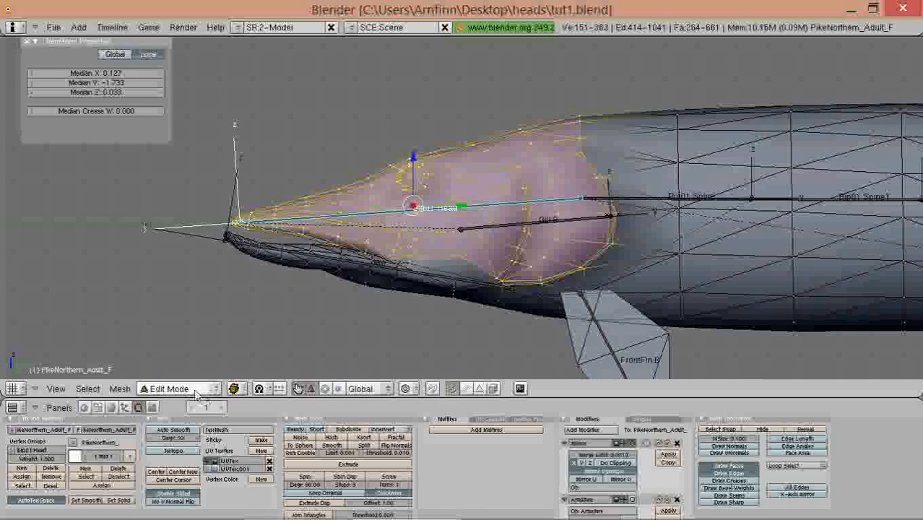
pyautogui.click(176, 388)
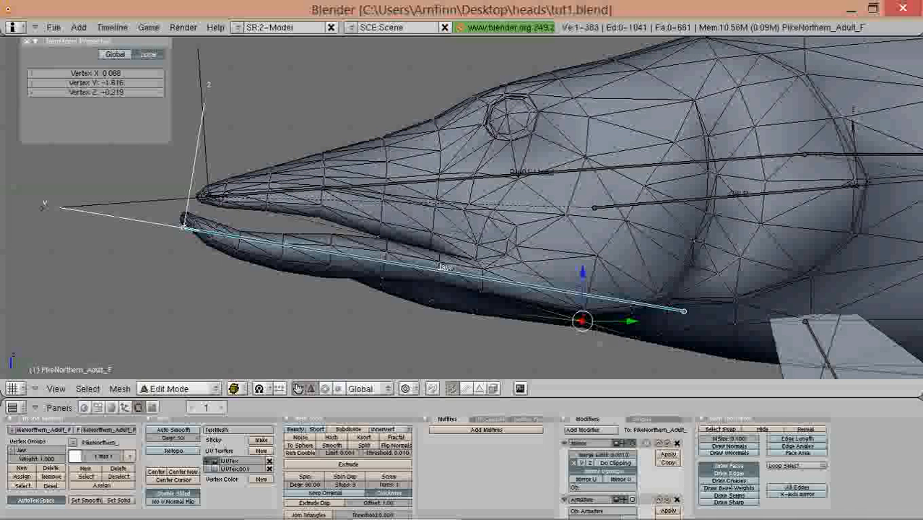
# - Alternate between Weight Paint and Edit Mode to assign and check the lower jaw's red weights
pyautogui.click(173, 389)
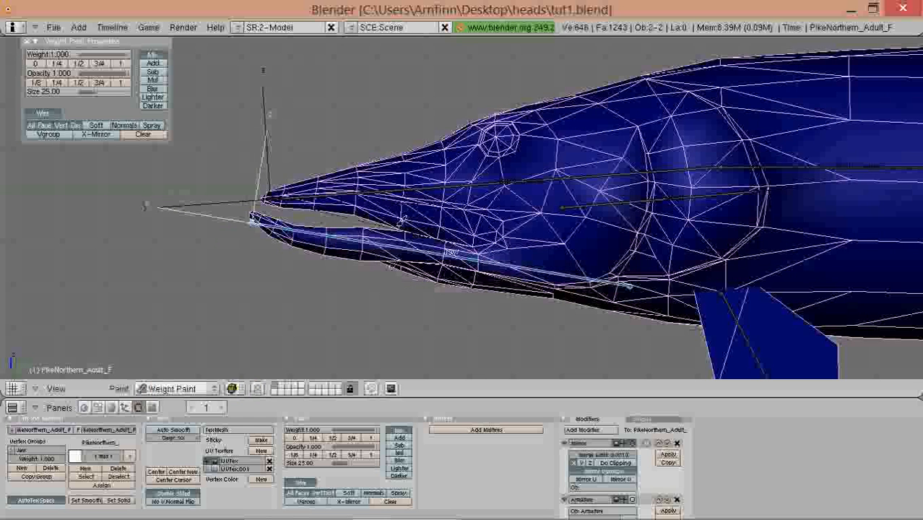
pyautogui.click(173, 387)
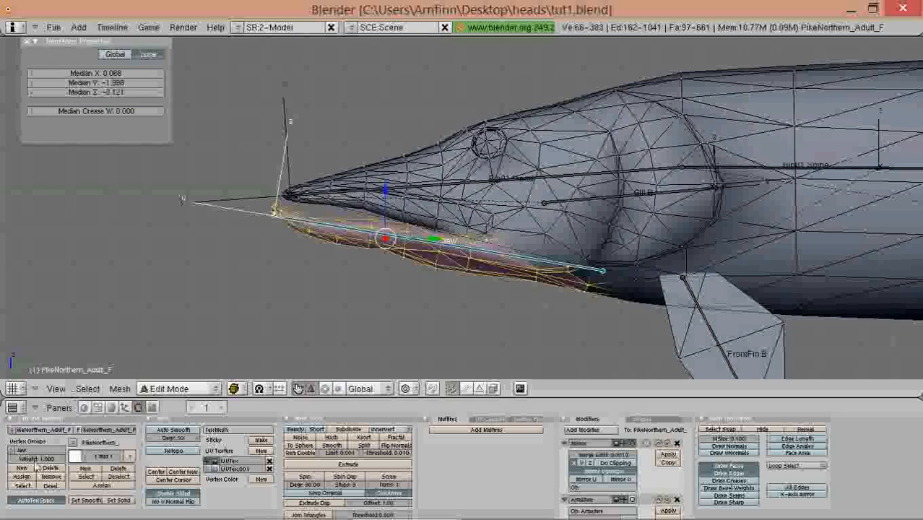
pyautogui.click(177, 388)
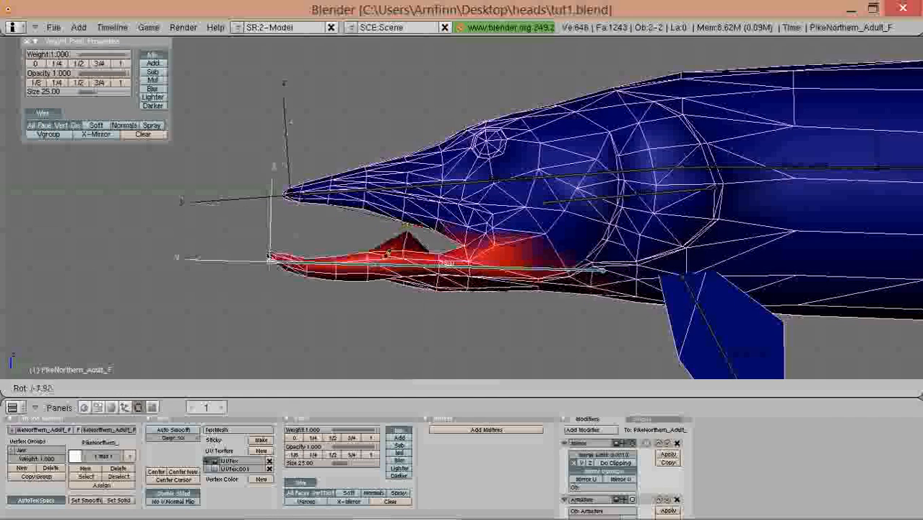
pyautogui.click(172, 388)
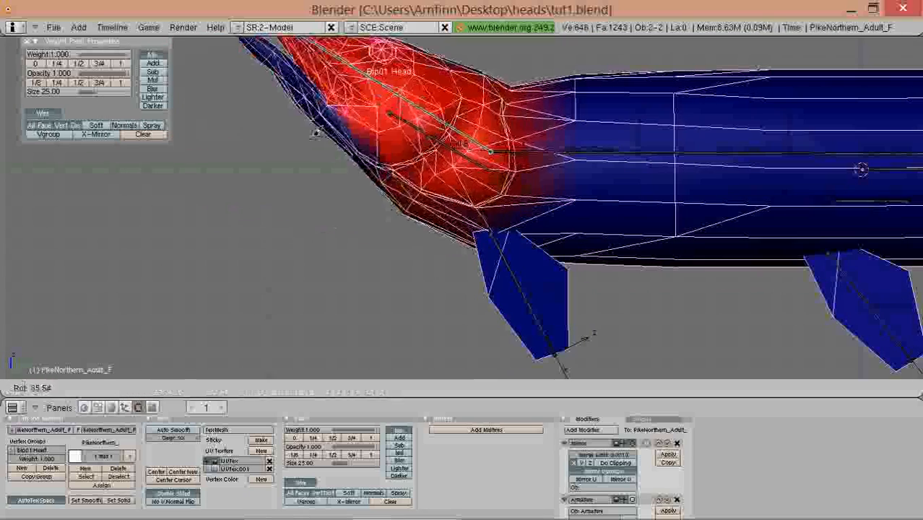
# - Leave weight painting for Object Mode and put the armature into Pose Mode
pyautogui.click(176, 388)
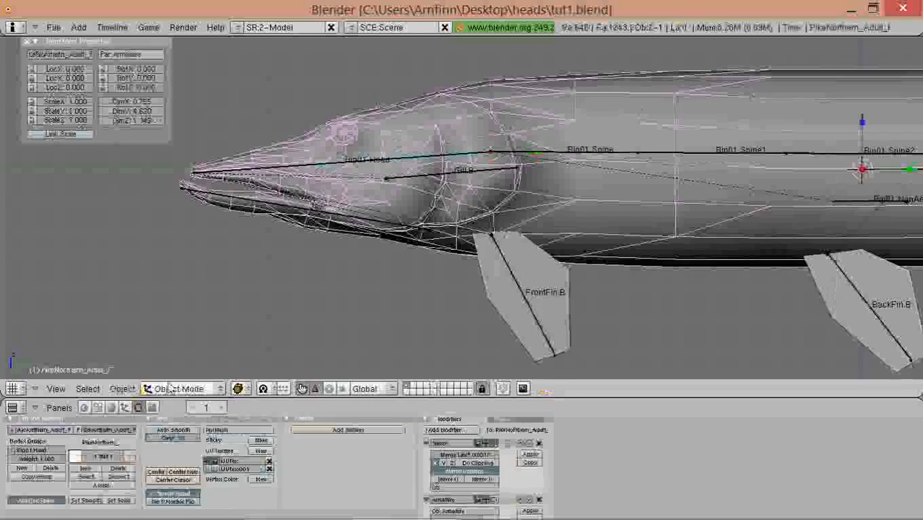
pyautogui.click(180, 389)
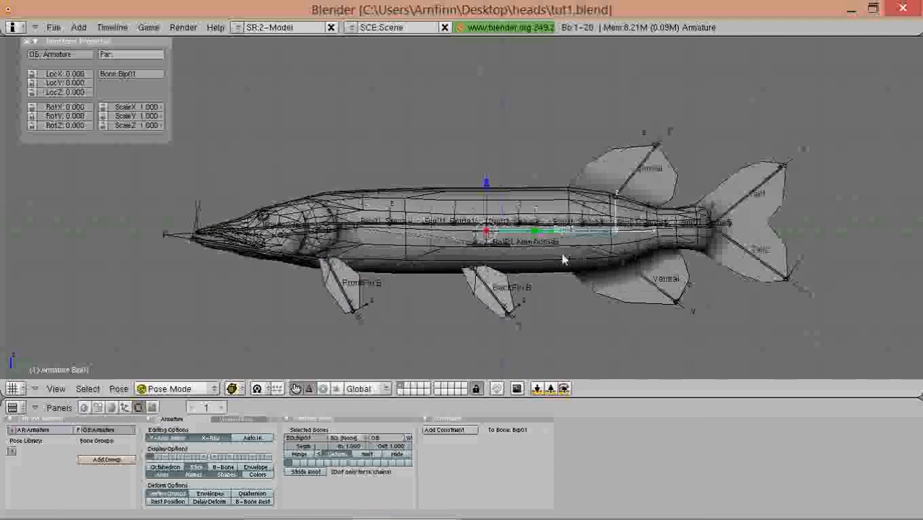
# - Drag the root bone around to test that the whole pike mesh follows the rig
pyautogui.moveTo(564, 260); pyautogui.dragTo(506, 179)
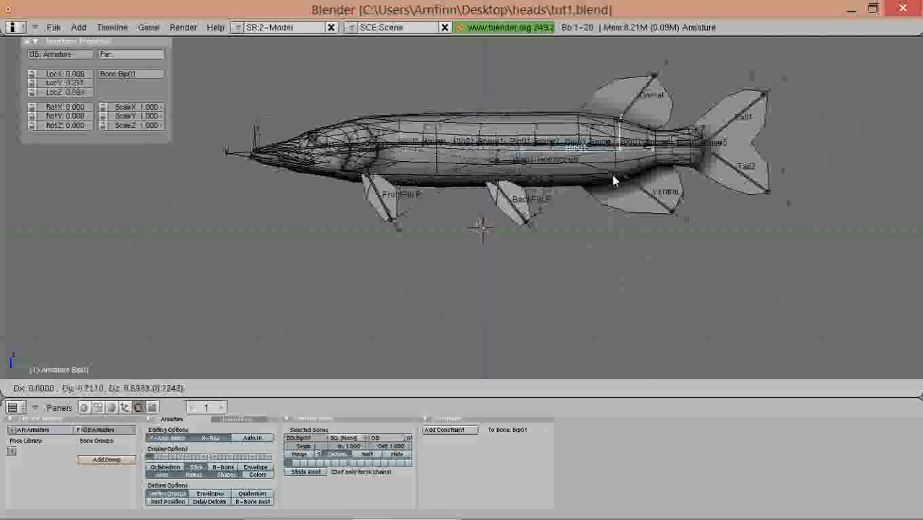
pyautogui.moveTo(614, 181); pyautogui.dragTo(619, 166)
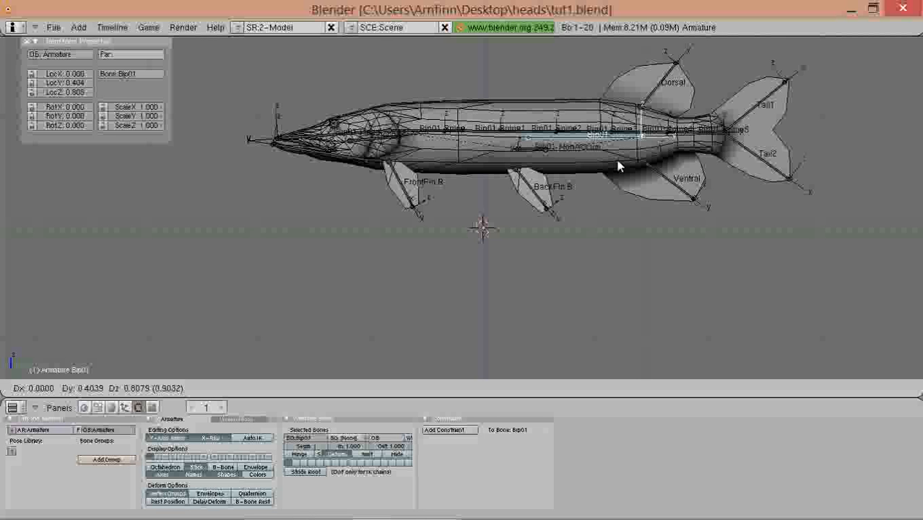
pyautogui.moveTo(618, 166); pyautogui.dragTo(665, 109)
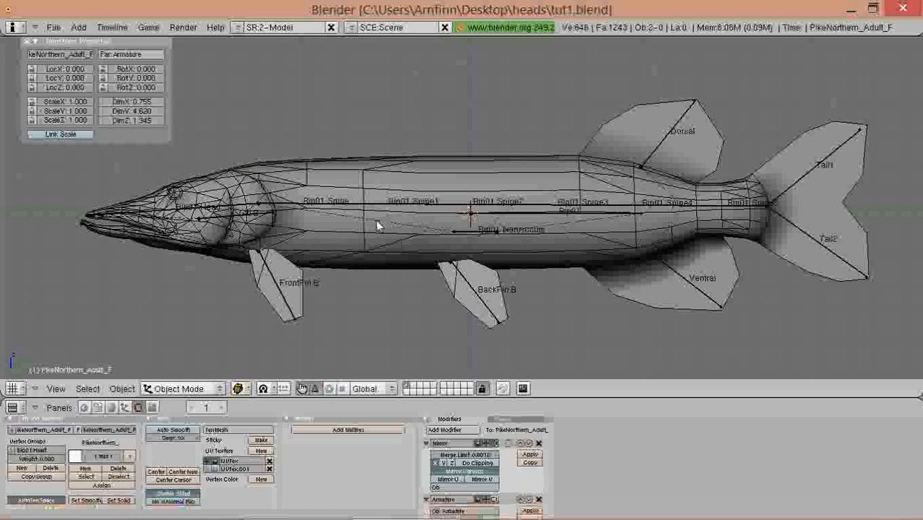
# - Select a spine bone and switch the pike mesh into Weight Paint mode
pyautogui.click(179, 389)
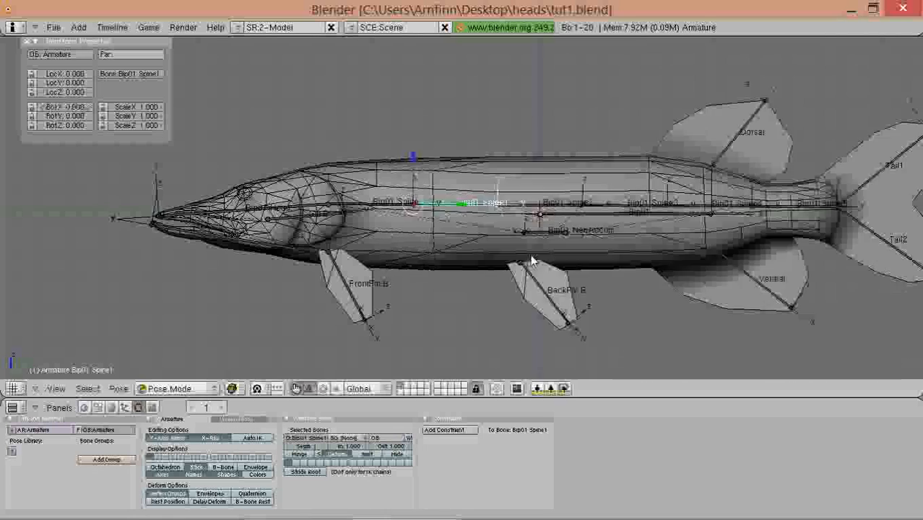
pyautogui.click(185, 389)
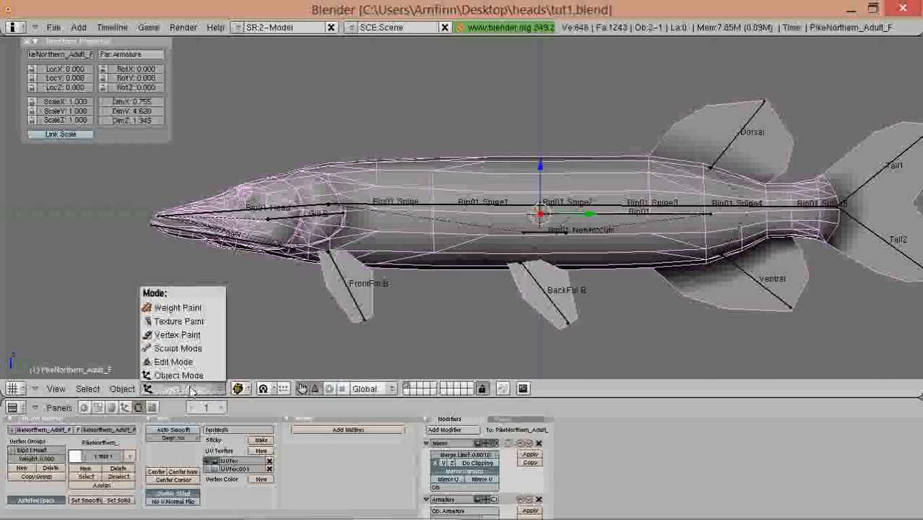
pyautogui.click(170, 307)
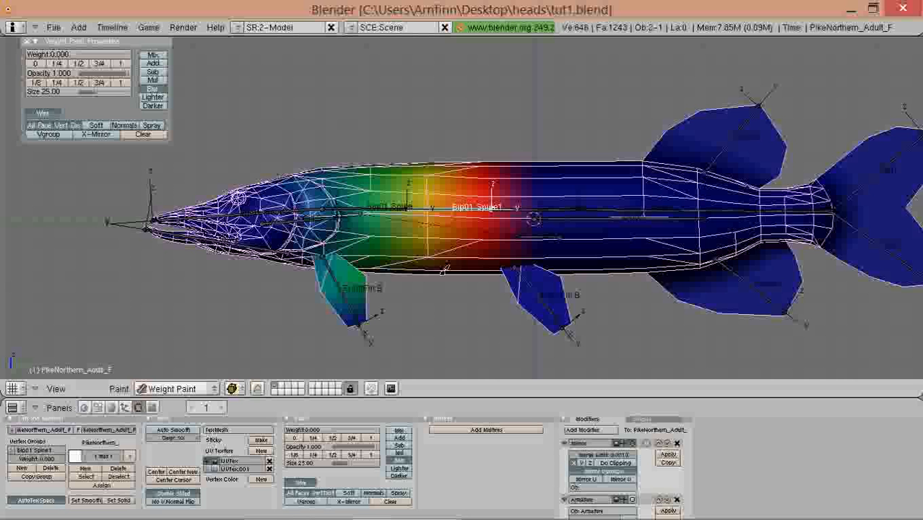
pyautogui.moveTo(428, 291)
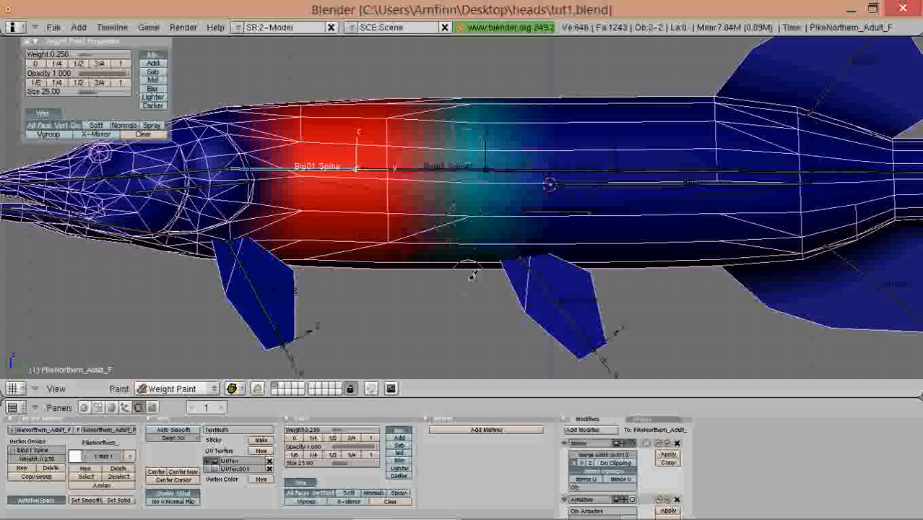
pyautogui.moveTo(453, 165)
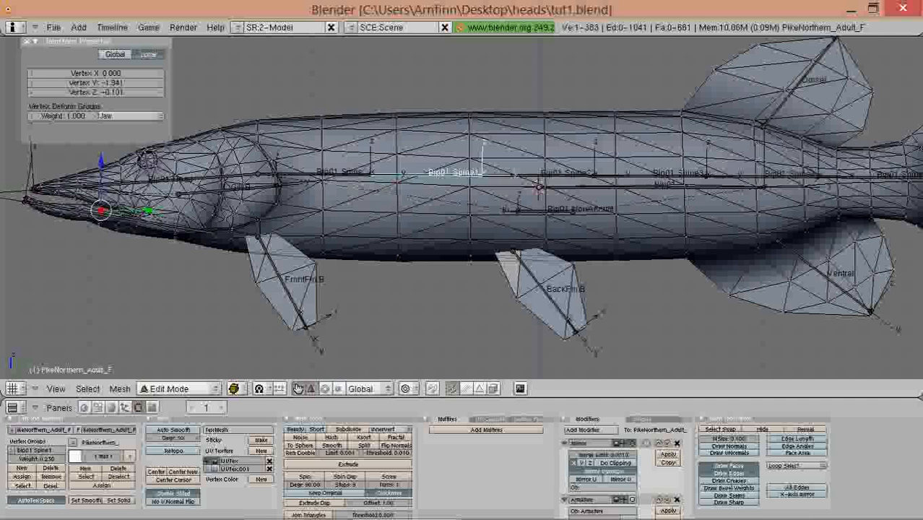
# - Return to Weight Paint and brush the rear spine bone's weights over the rear body and fins
pyautogui.click(176, 389)
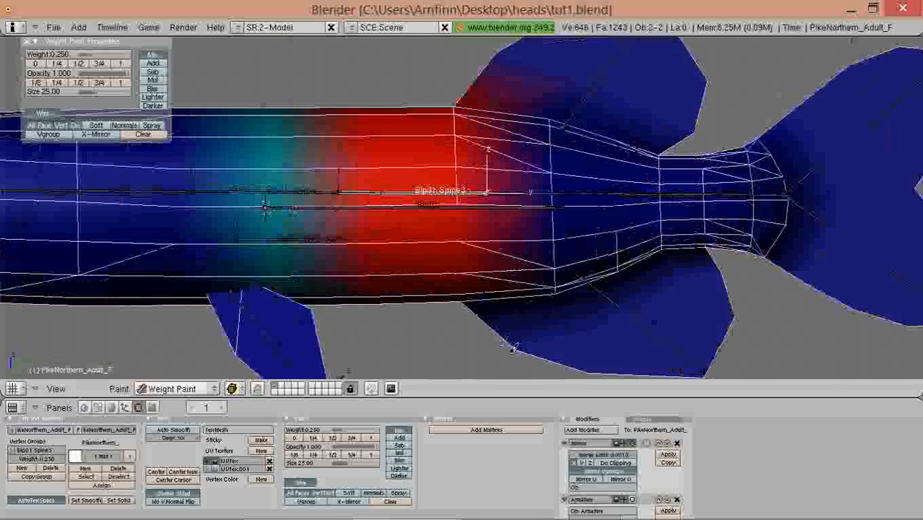
pyautogui.click(565, 338)
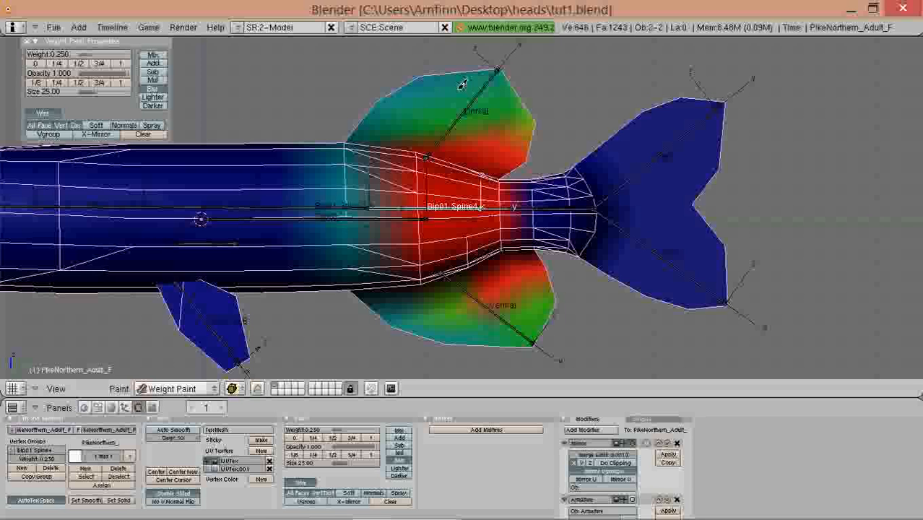
pyautogui.moveTo(462, 82); pyautogui.dragTo(517, 148)
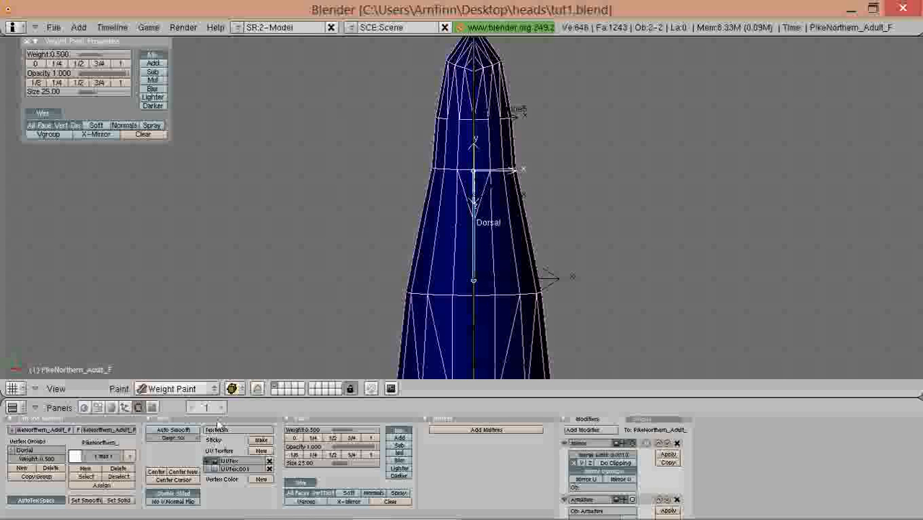
# - Switch the pike mesh from Weight Paint back to Object Mode
pyautogui.click(234, 388)
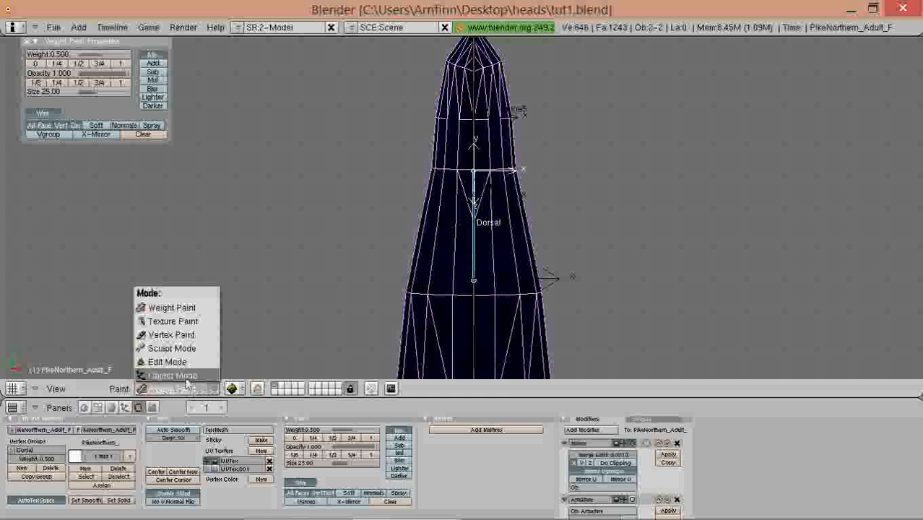
pyautogui.click(172, 376)
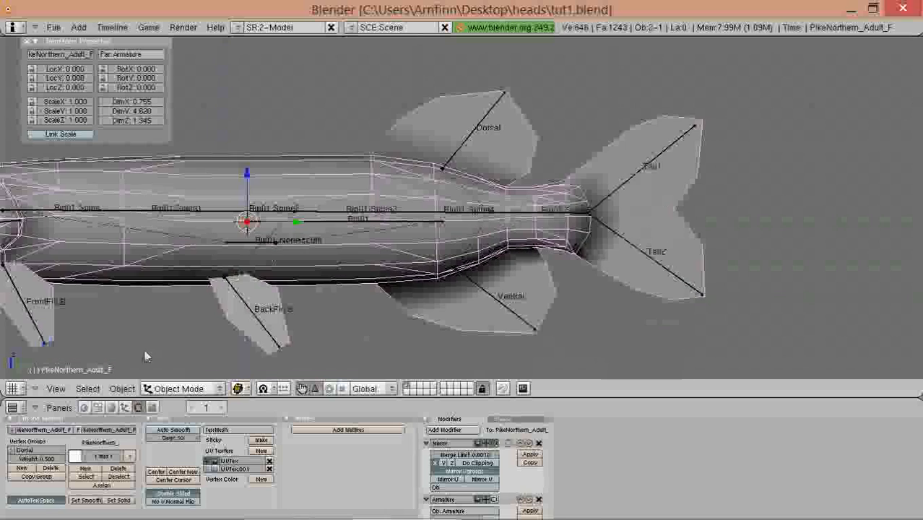
# - Select the Tail2 bone group so the lower tail lobe can be painted at full weight
pyautogui.click(185, 389)
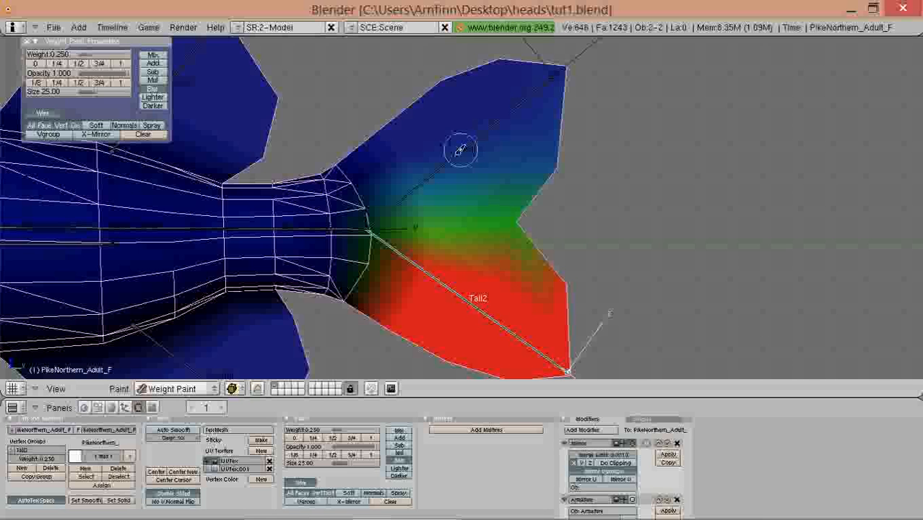
pyautogui.moveTo(358, 191)
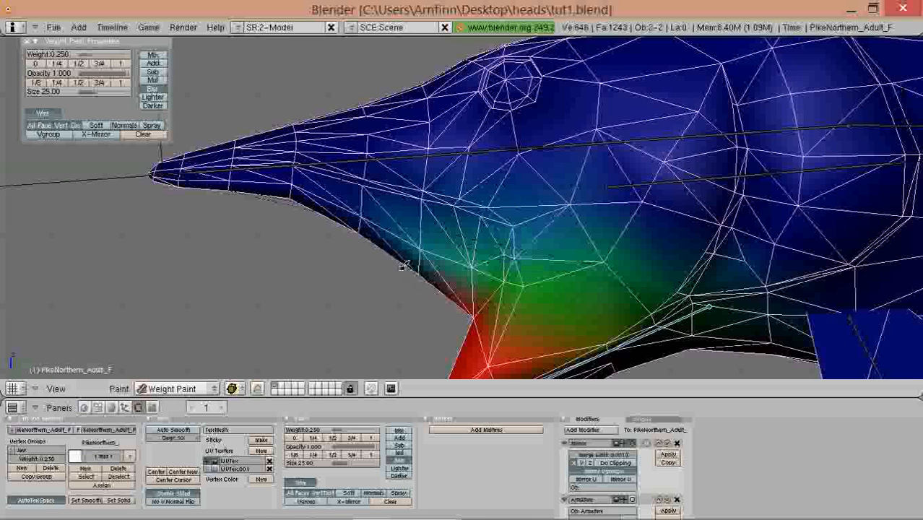
# - Paint strong weight under the head and onto the BackFin belly fin
pyautogui.moveTo(405, 267); pyautogui.dragTo(462, 329)
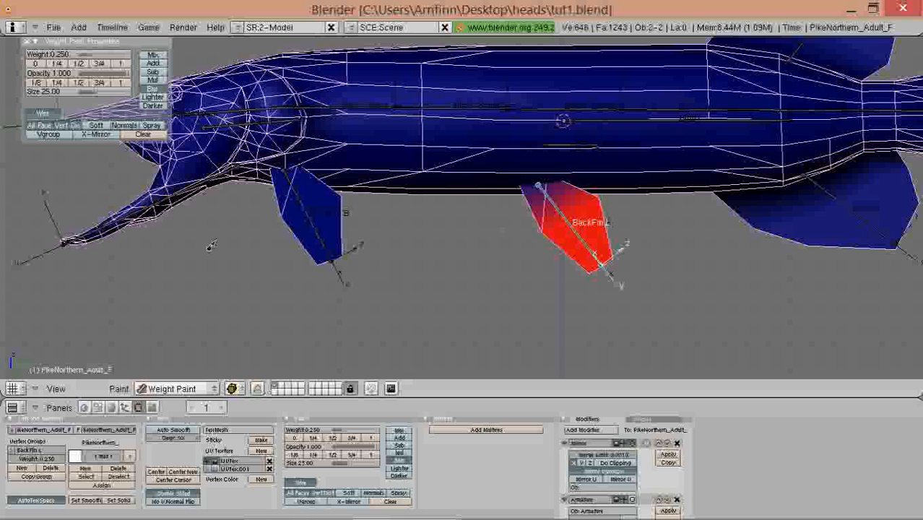
# - Pose the armature, rotating a front fin bone to verify the fin bends, then pick the gill bone
pyautogui.click(182, 387)
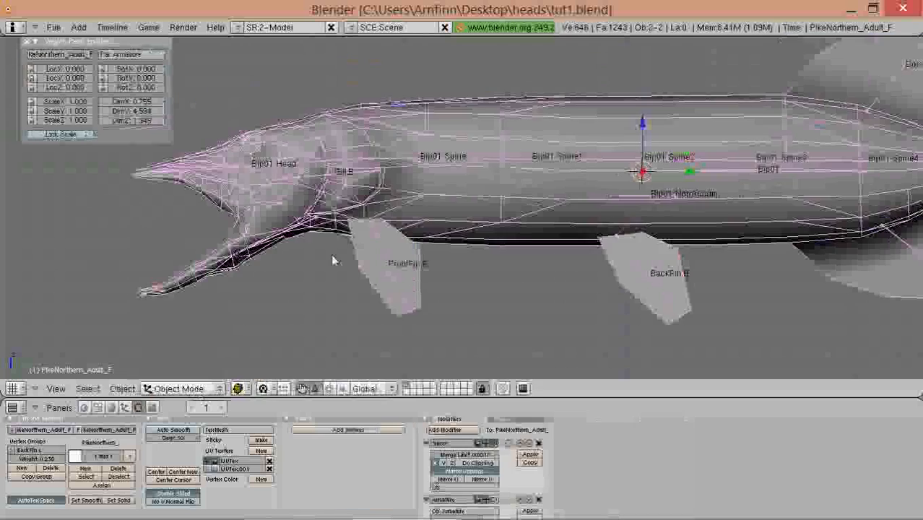
pyautogui.click(179, 389)
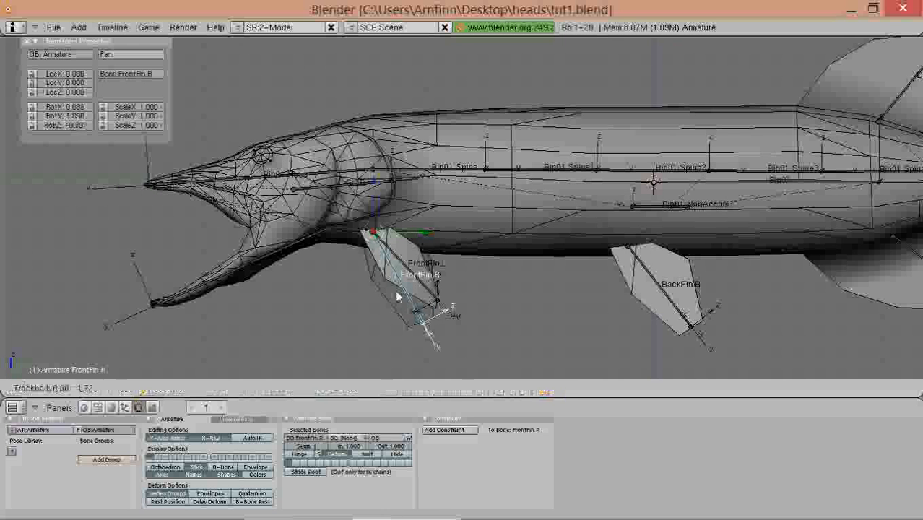
pyautogui.moveTo(397, 296); pyautogui.dragTo(289, 286)
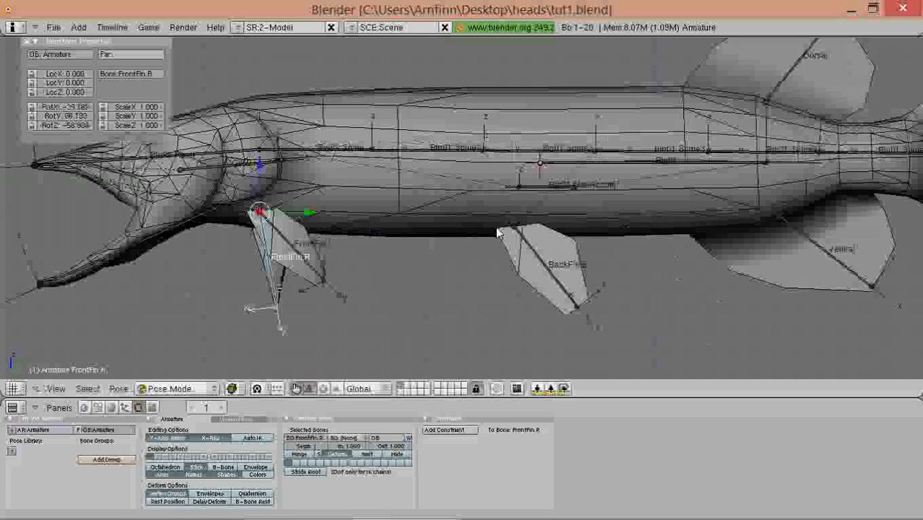
pyautogui.click(561, 282)
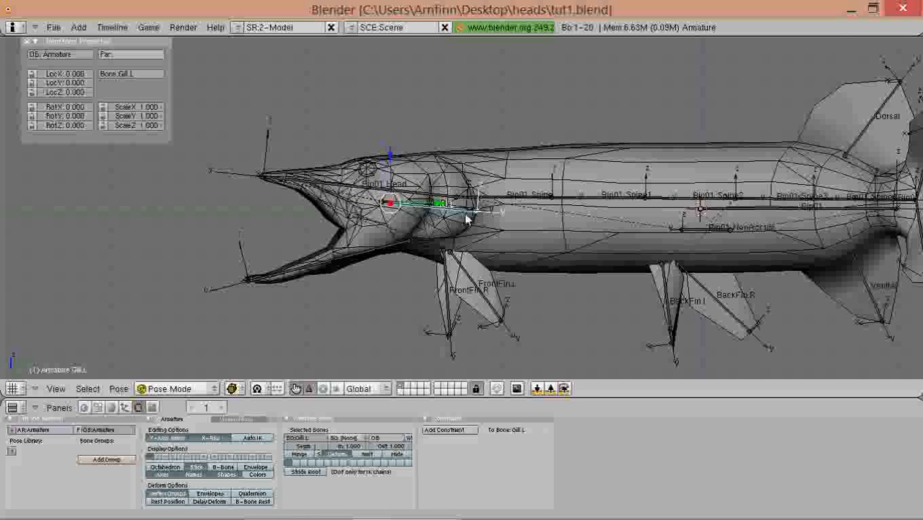
# - Return the pike mesh to Weight Paint and paint gill-bone influence around the gill region
pyautogui.click(173, 389)
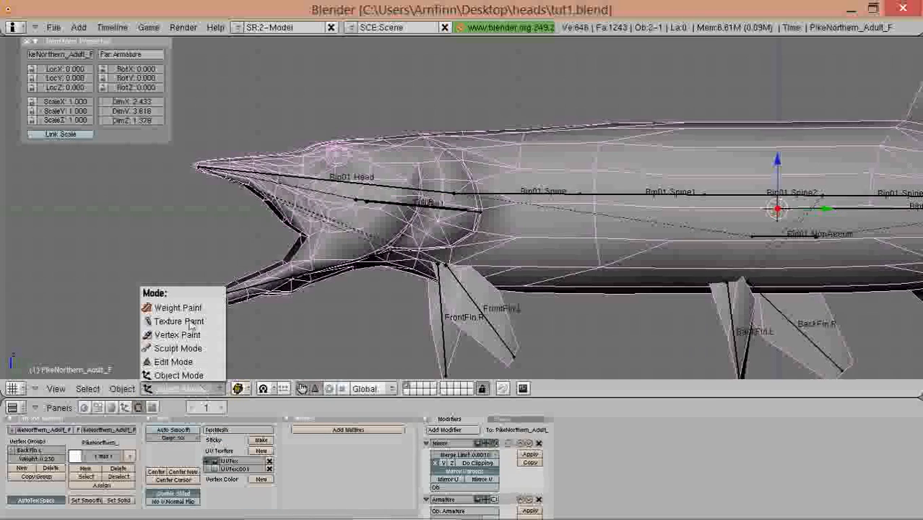
pyautogui.click(177, 306)
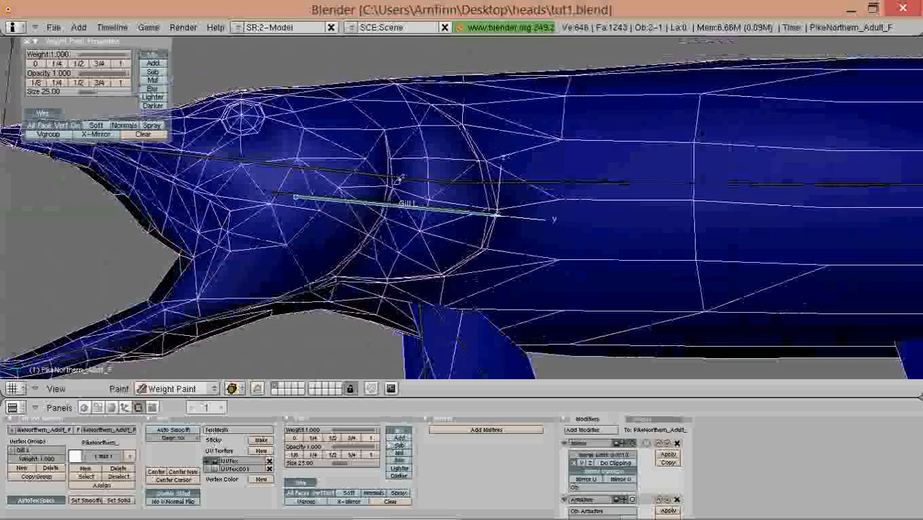
pyautogui.click(364, 173)
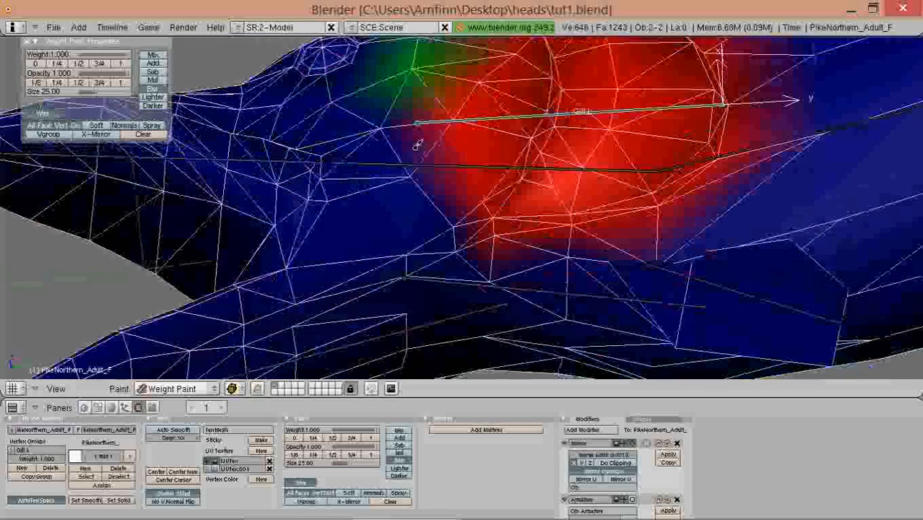
pyautogui.moveTo(416, 145); pyautogui.dragTo(397, 248)
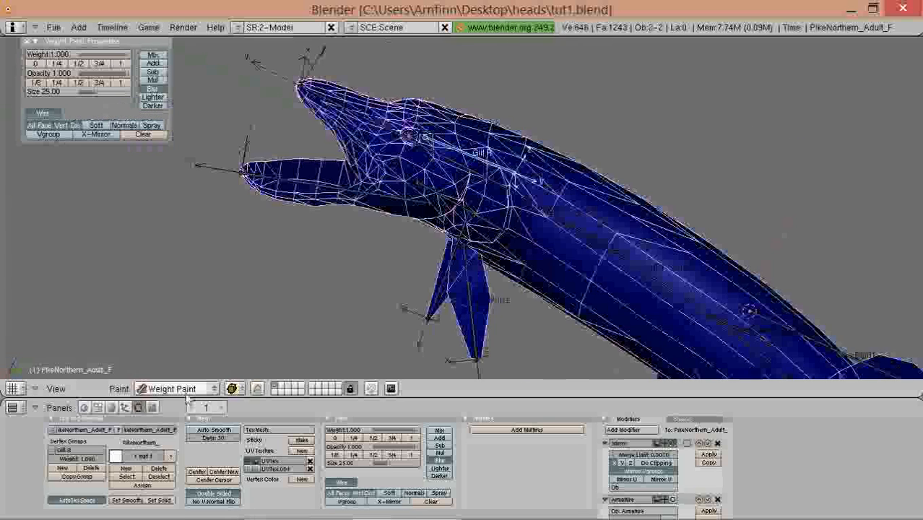
# - Leave weight painting so the pike shows its scaled skin texture with the labelled armature
pyautogui.click(185, 388)
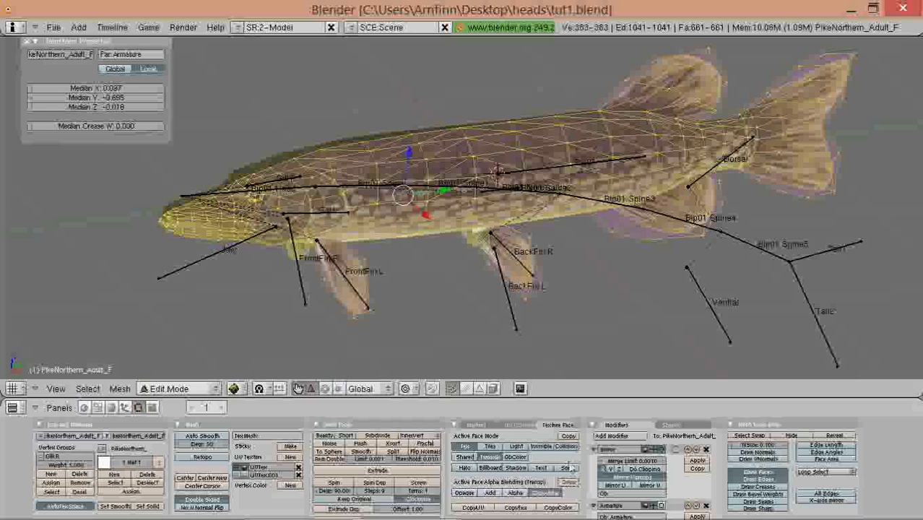
pyautogui.click(178, 388)
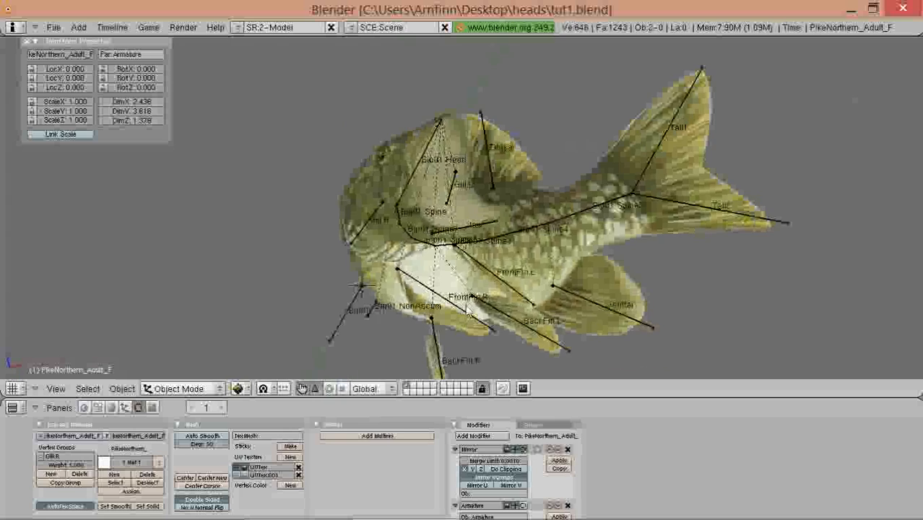
# - View the textured, rigged pike in Object Mode head-on and along its body
pyautogui.click(178, 389)
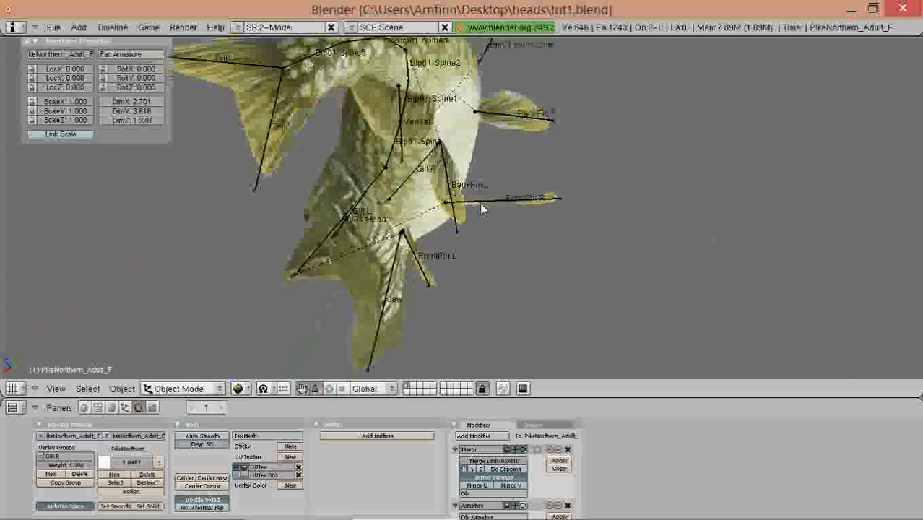
pyautogui.moveTo(484, 208); pyautogui.dragTo(462, 233)
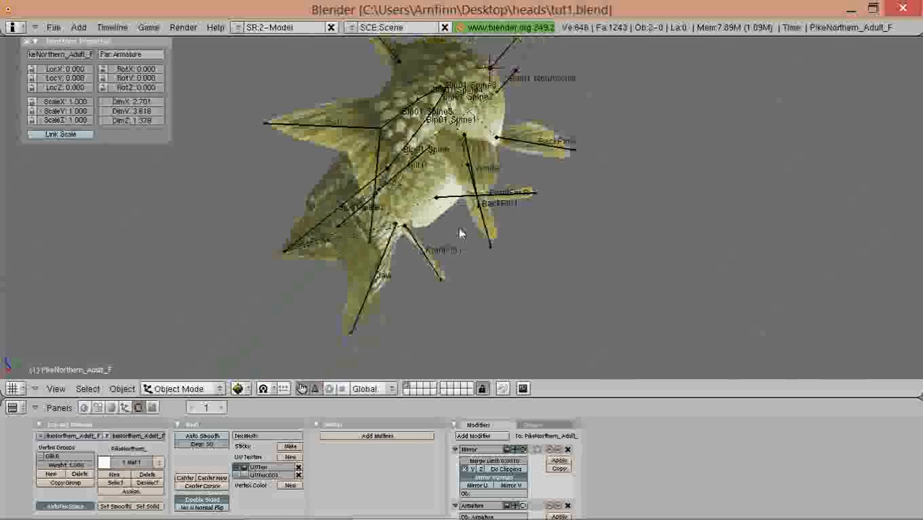
pyautogui.moveTo(463, 231); pyautogui.dragTo(542, 185)
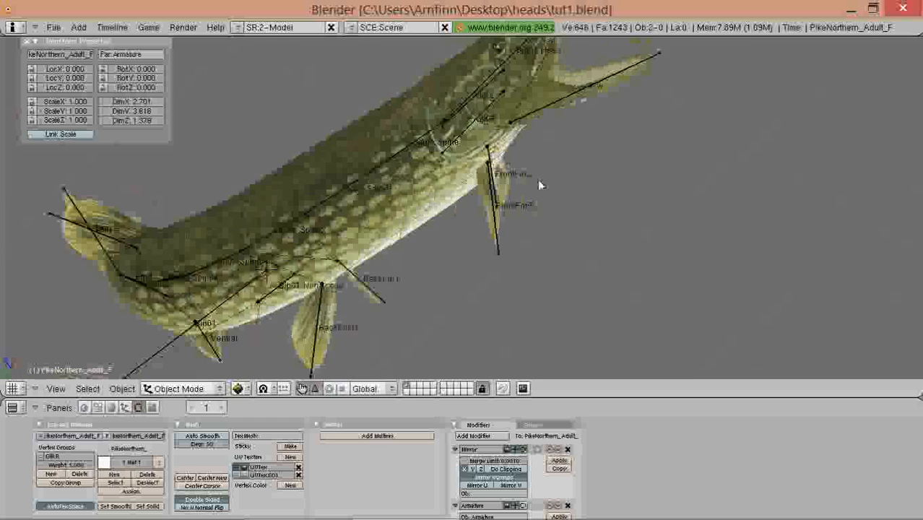